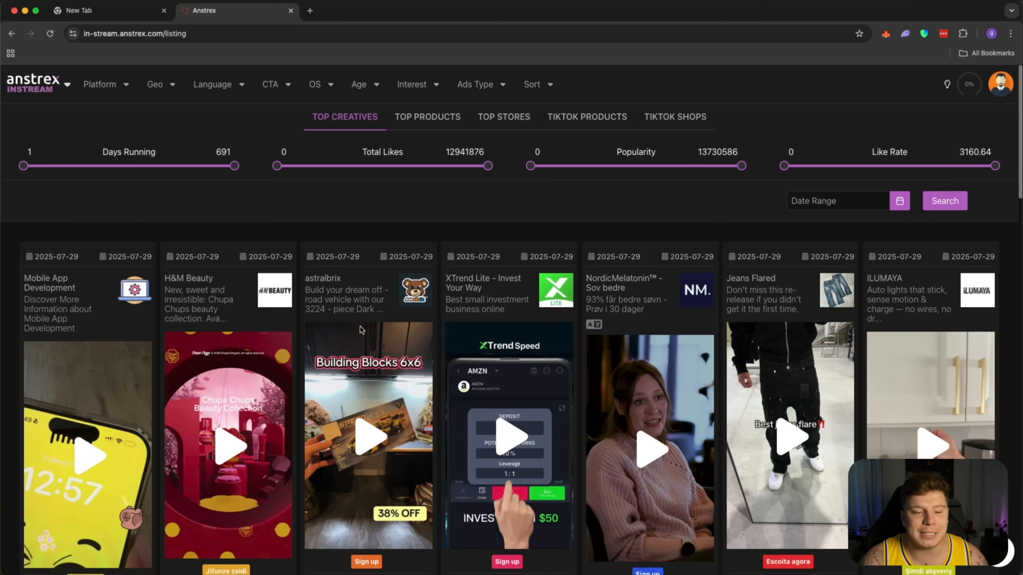
Expand the Platform filter list above the top creatives grid.
{"action": "scroll", "scroll_direction": "down", "scroll_amount": 3}
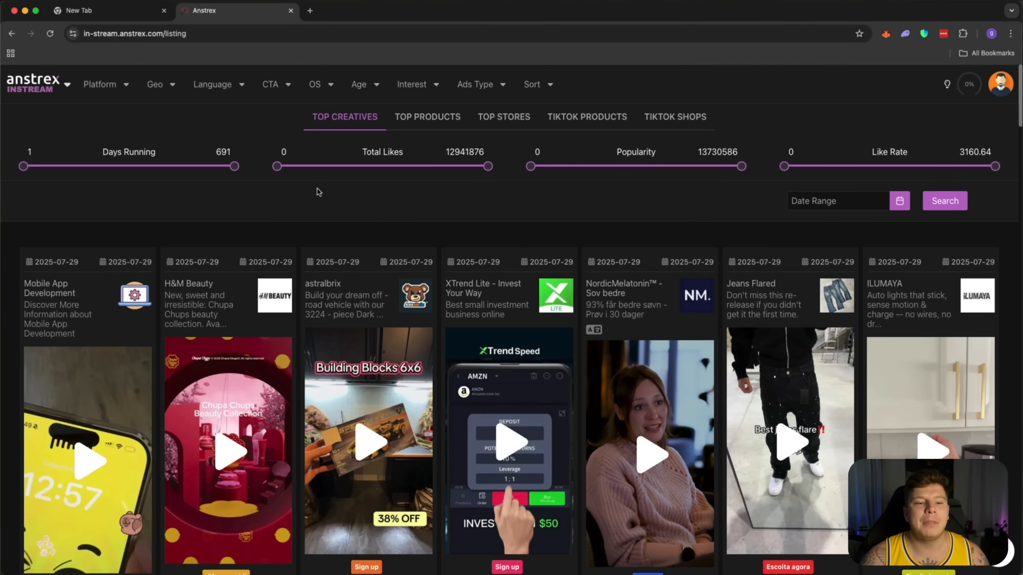
{"action": "left_click", "coordinate": [99, 83]}
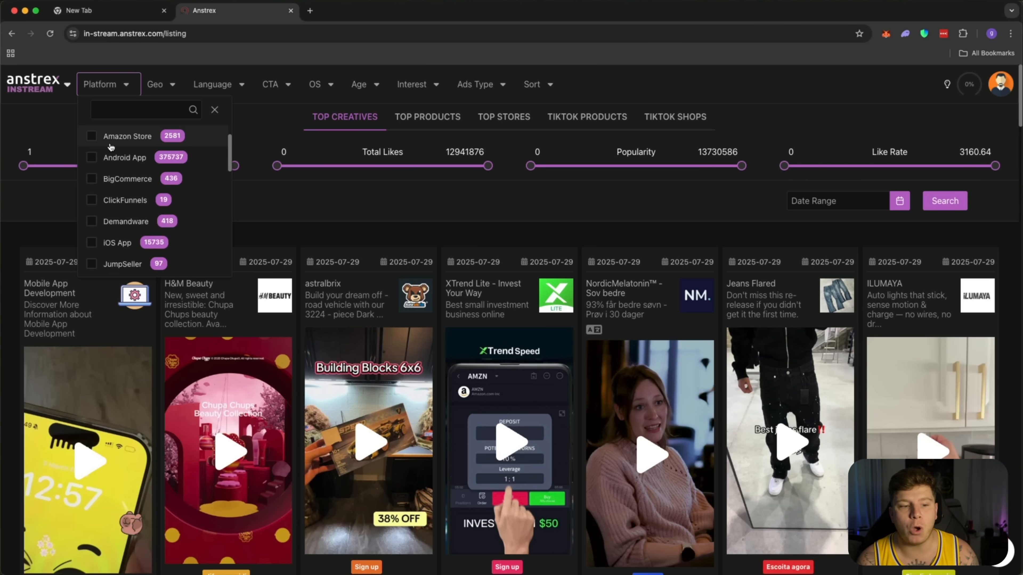
Scroll the Platform list toward the TikTok Shop option.
{"action": "scroll", "scroll_direction": "down", "scroll_amount": 3}
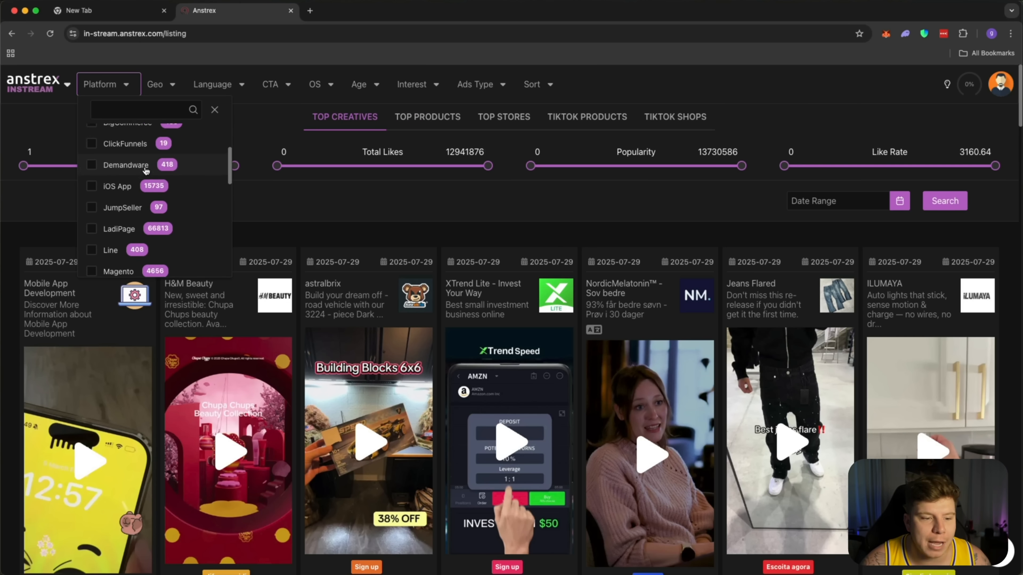
{"action": "scroll", "scroll_direction": "down", "scroll_amount": 3}
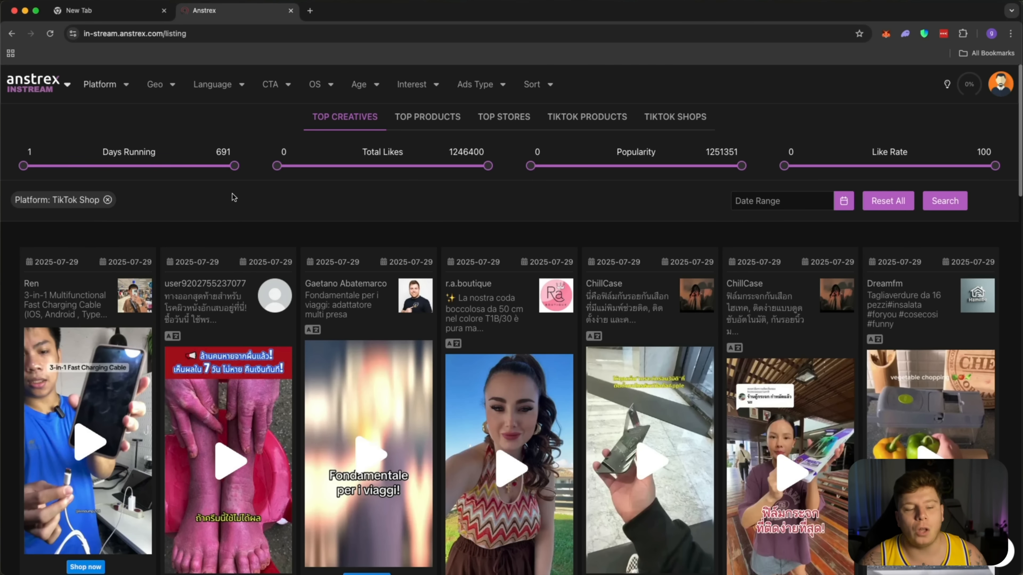
{"action": "mouse_move", "coordinate": [311, 196]}
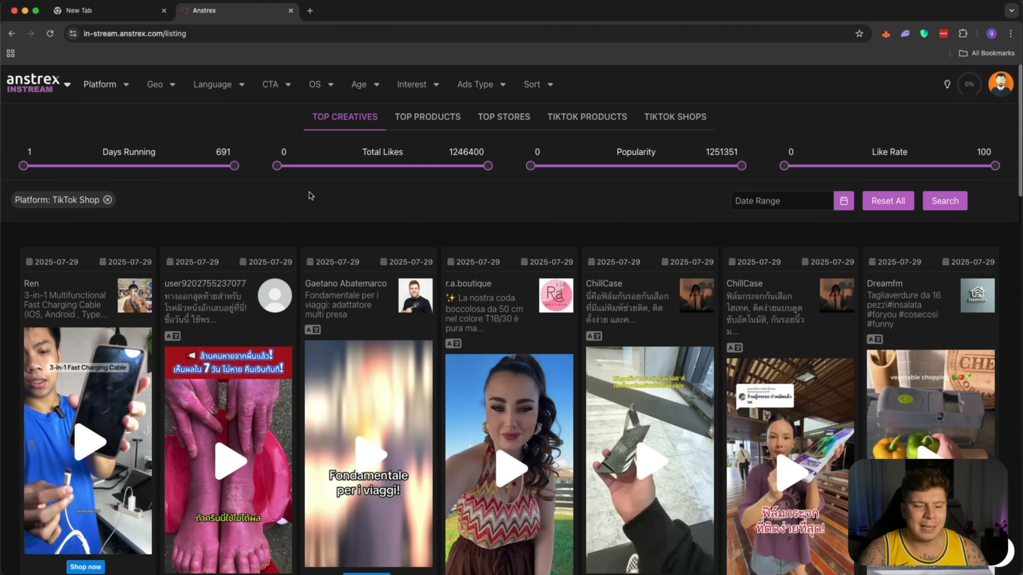
{"action": "mouse_move", "coordinate": [329, 193]}
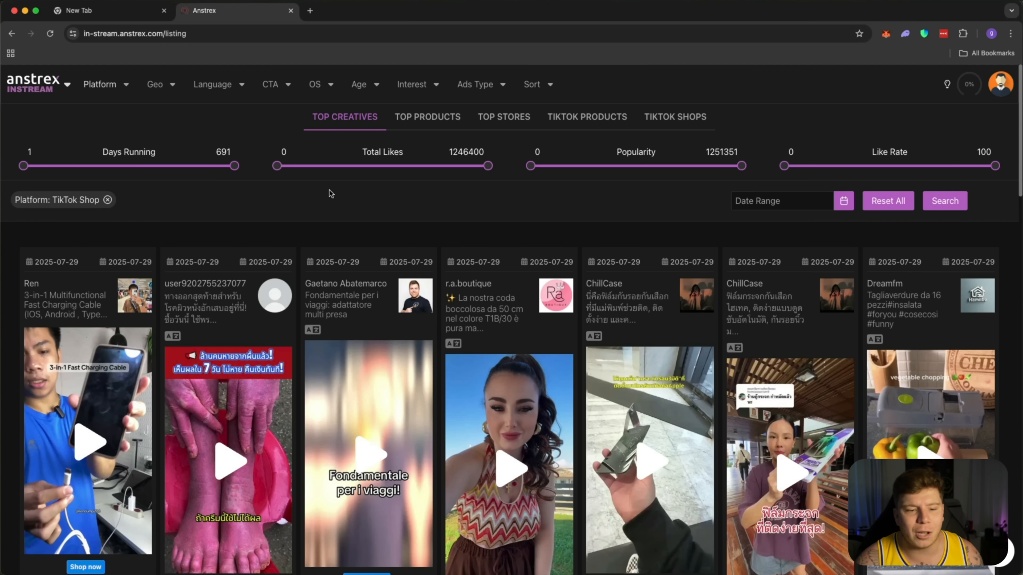
{"action": "mouse_move", "coordinate": [340, 212]}
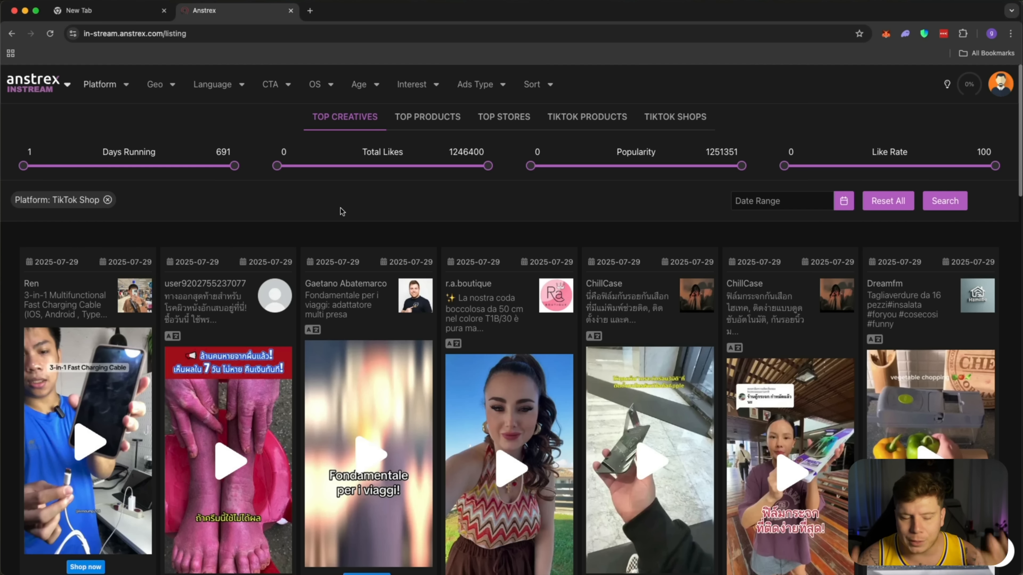
{"action": "mouse_move", "coordinate": [339, 212]}
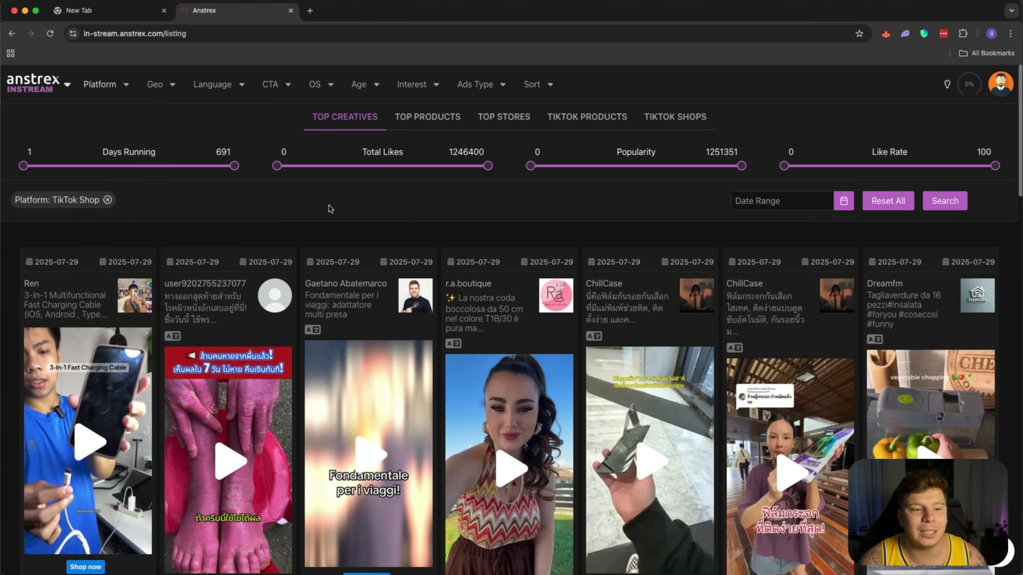
Add a Geo filter for Vietnam alongside the TikTok Shop filter.
{"action": "left_click", "coordinate": [155, 84]}
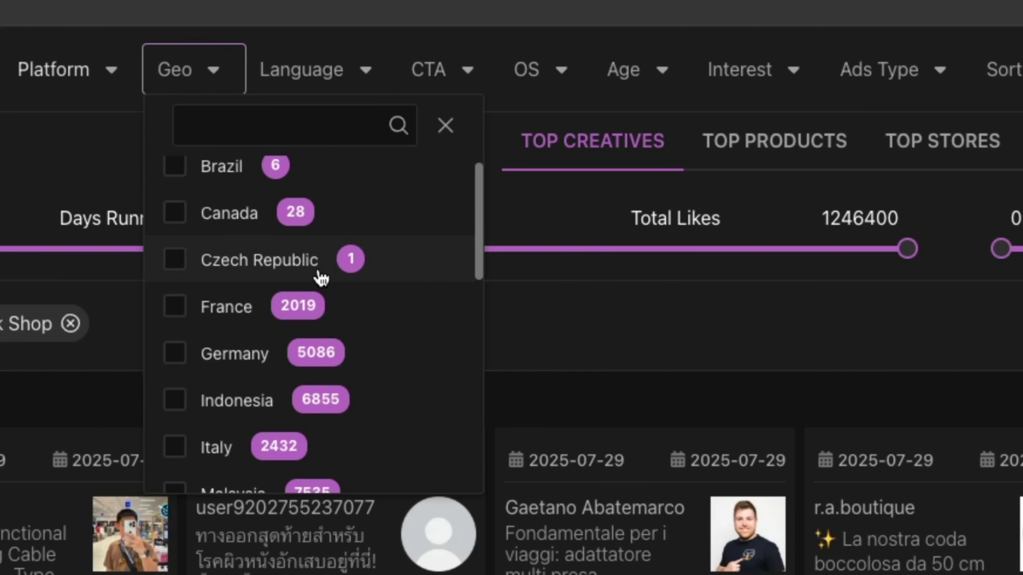
{"action": "mouse_move", "coordinate": [329, 287]}
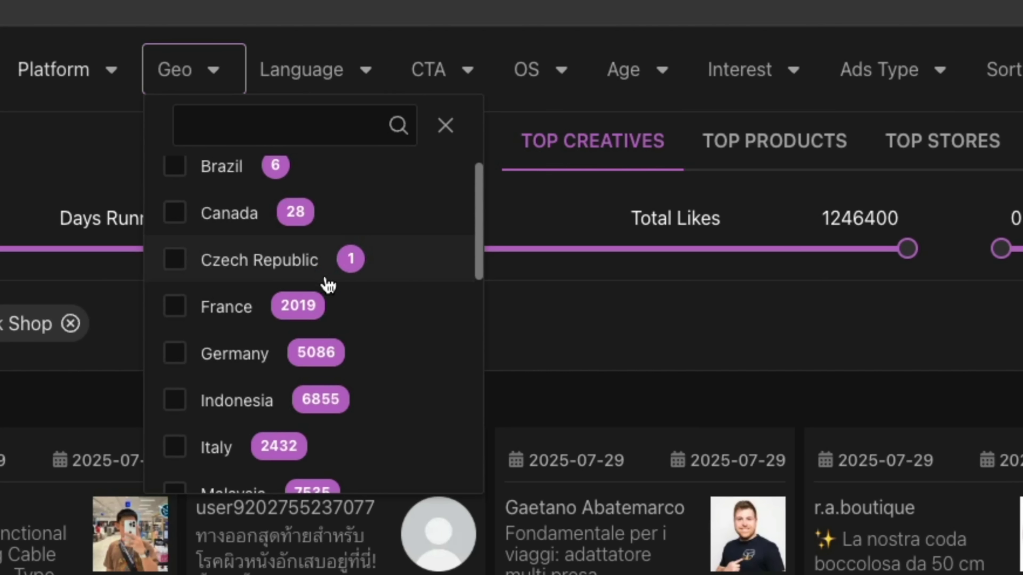
{"action": "scroll", "scroll_direction": "down", "scroll_amount": 3}
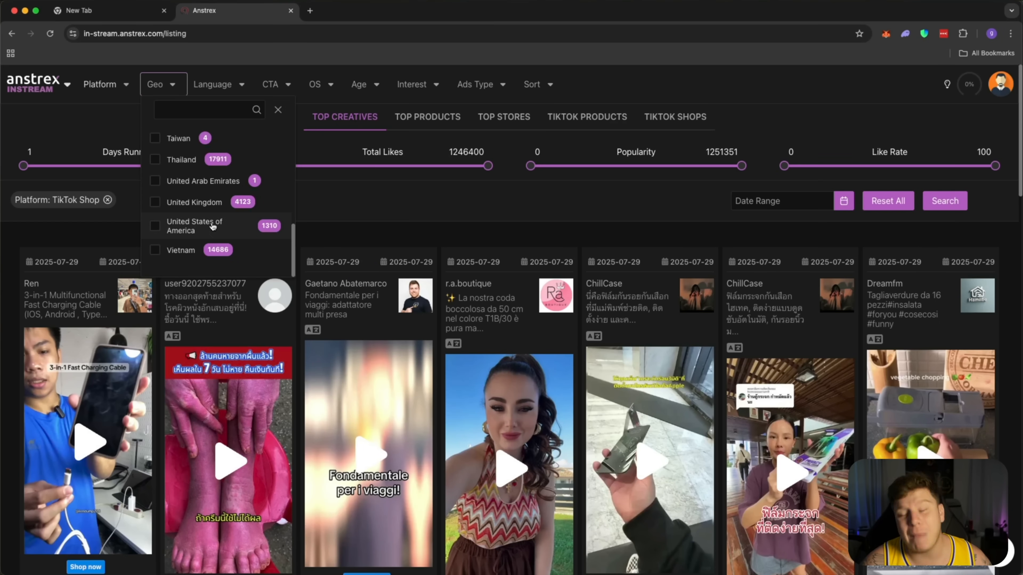
{"action": "mouse_move", "coordinate": [221, 236]}
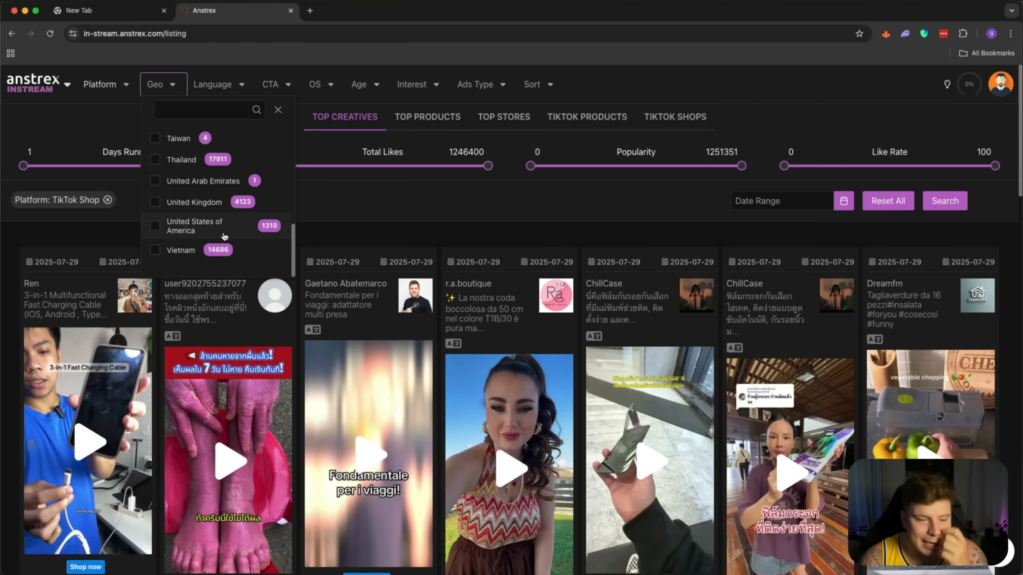
{"action": "left_click", "coordinate": [155, 225]}
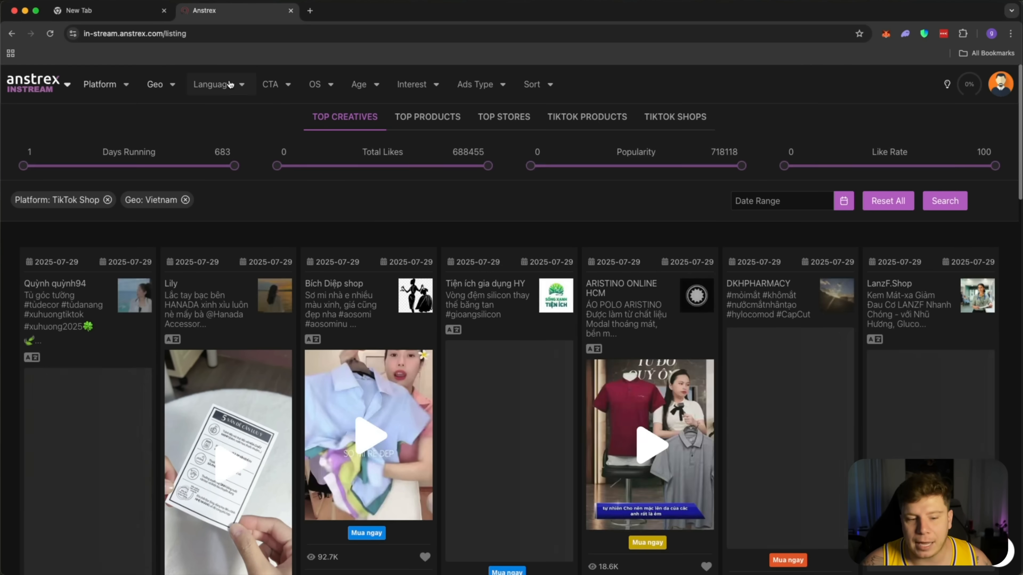
Add an English language filter, then glance at the CTA options.
{"action": "left_click", "coordinate": [215, 85]}
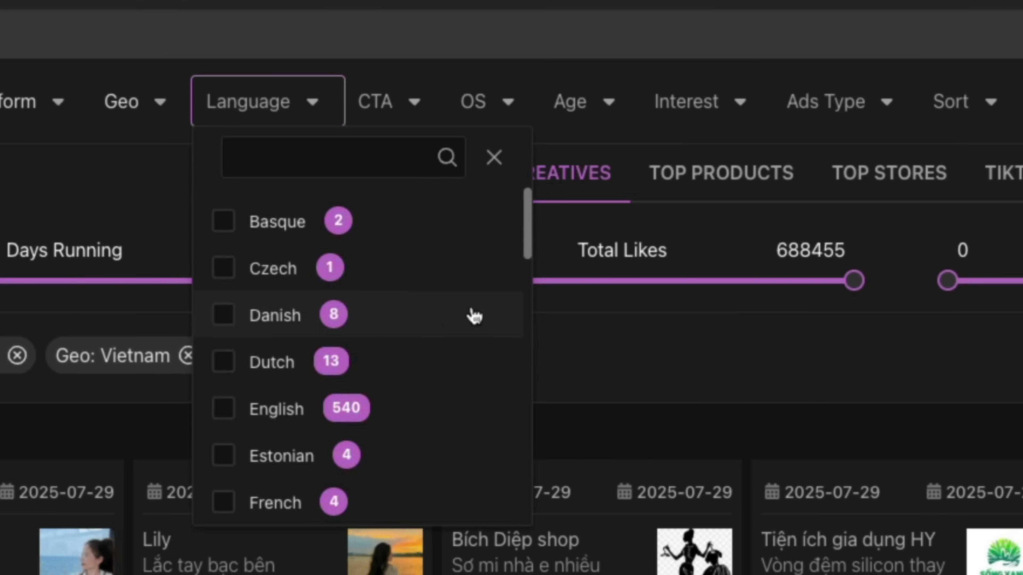
{"action": "left_click", "coordinate": [224, 387]}
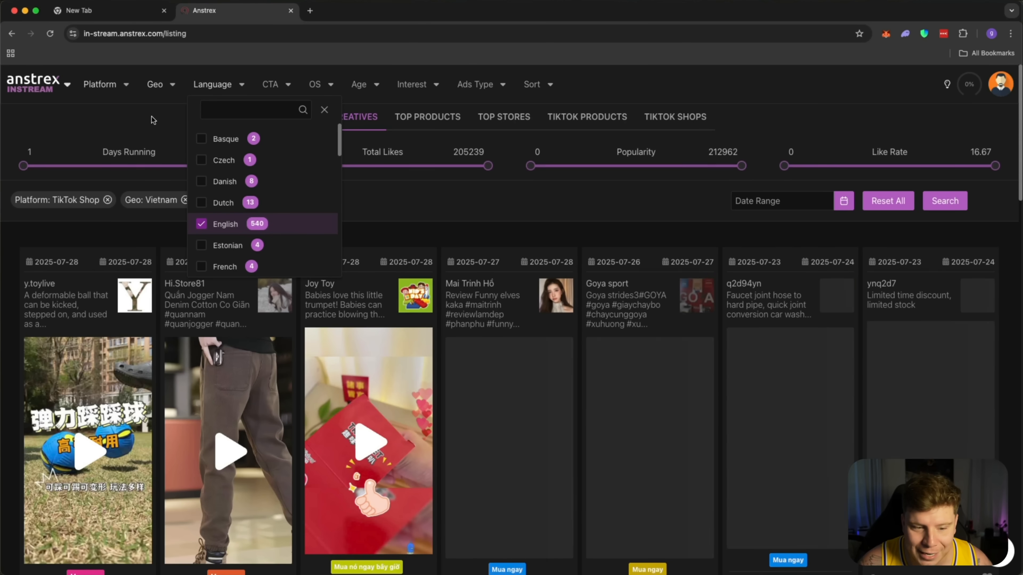
{"action": "left_click", "coordinate": [270, 83]}
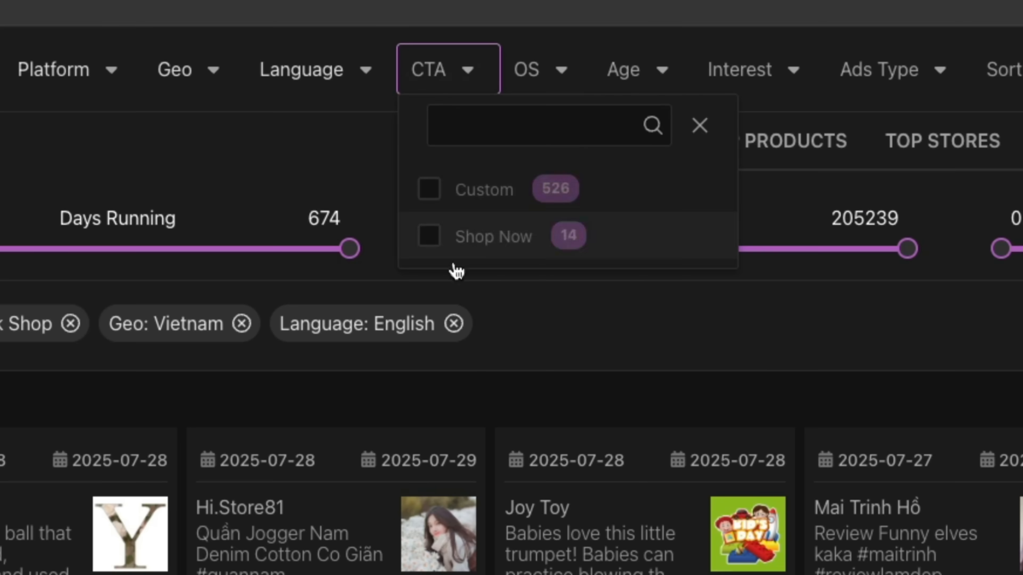
Add an iOS operating-system filter and refresh the creatives grid.
{"action": "left_click", "coordinate": [319, 84]}
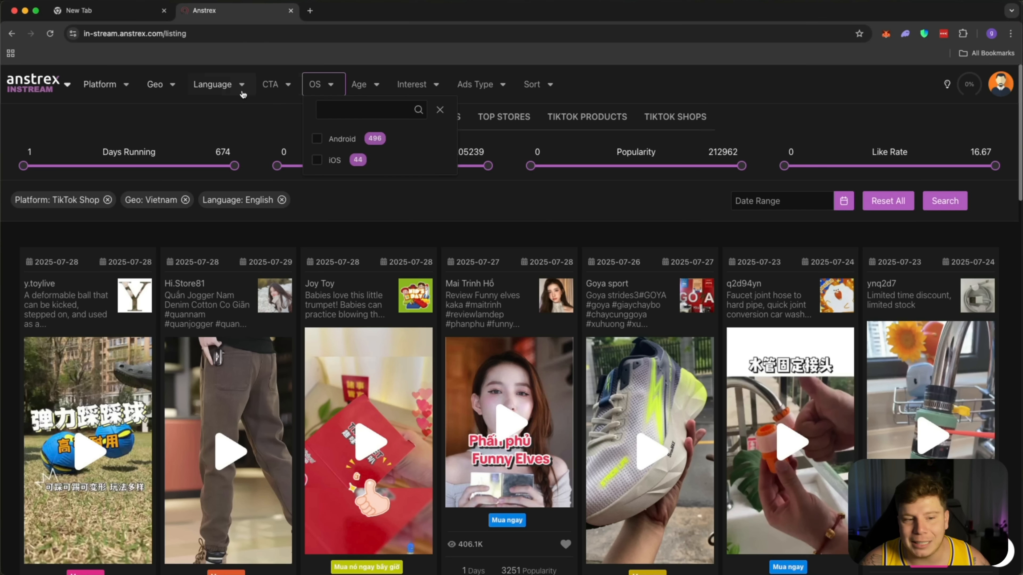
{"action": "mouse_move", "coordinate": [336, 161]}
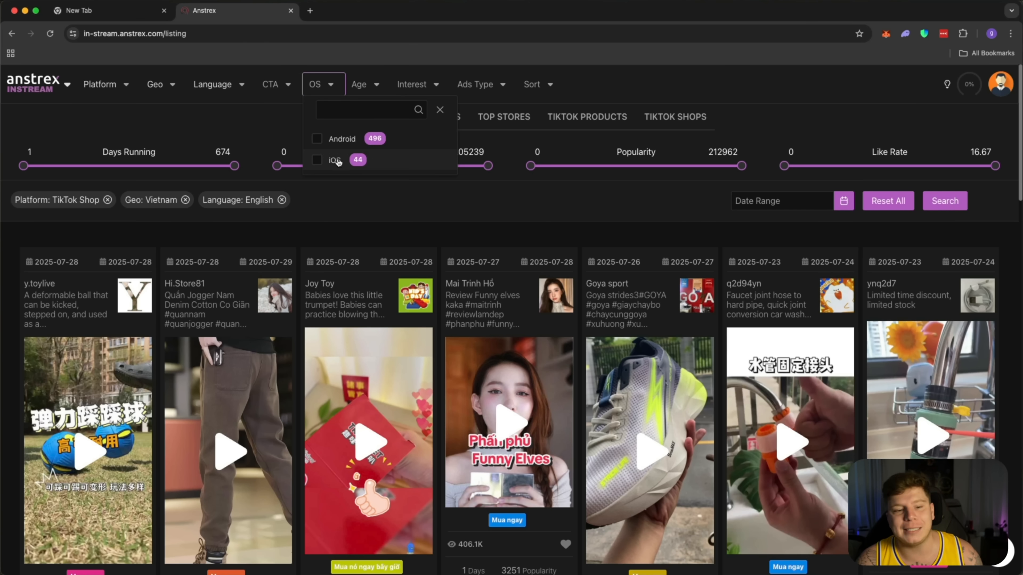
{"action": "mouse_move", "coordinate": [340, 139]}
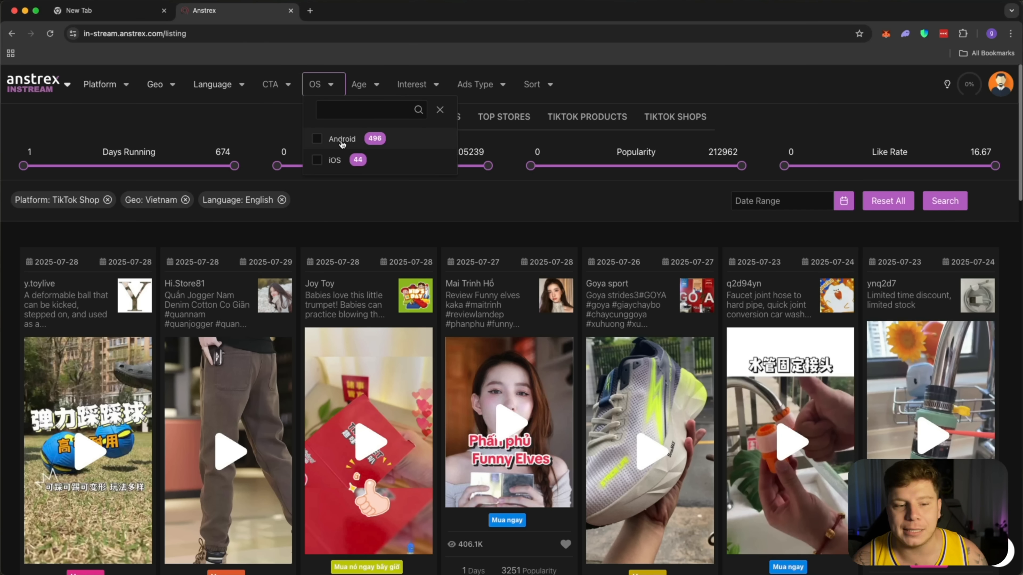
{"action": "left_click", "coordinate": [317, 159]}
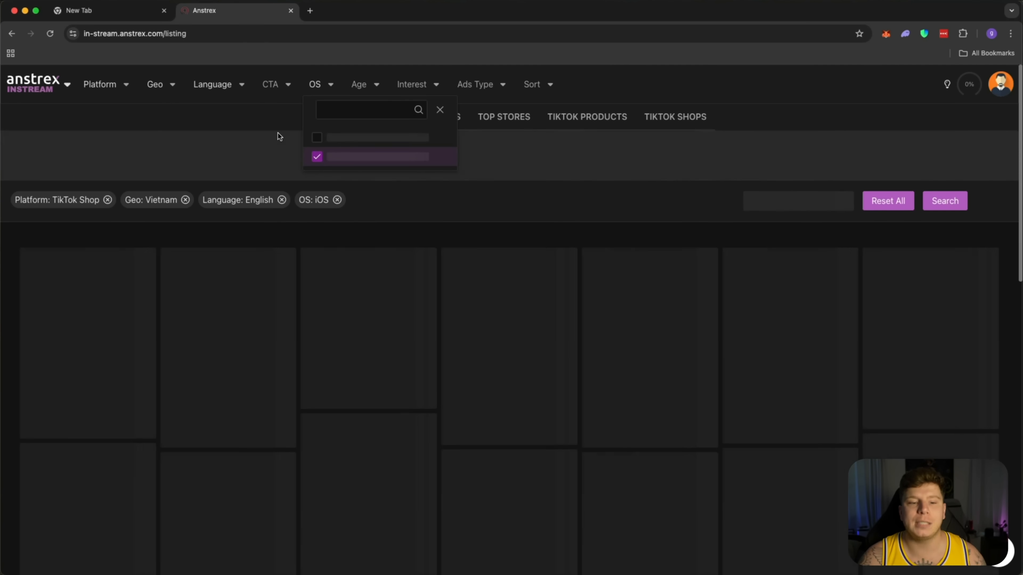
{"action": "left_click", "coordinate": [439, 109]}
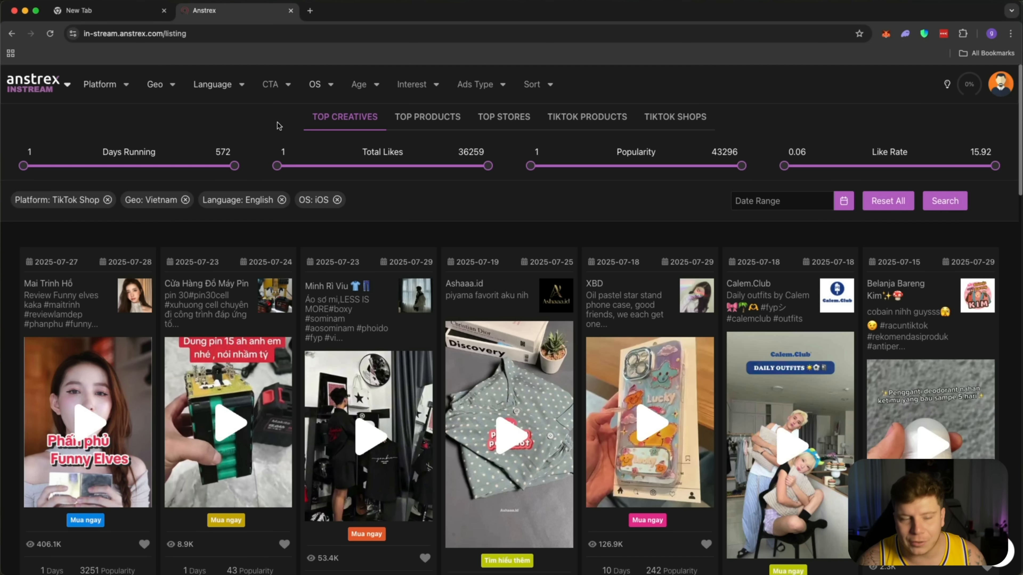
{"action": "mouse_move", "coordinate": [362, 84]}
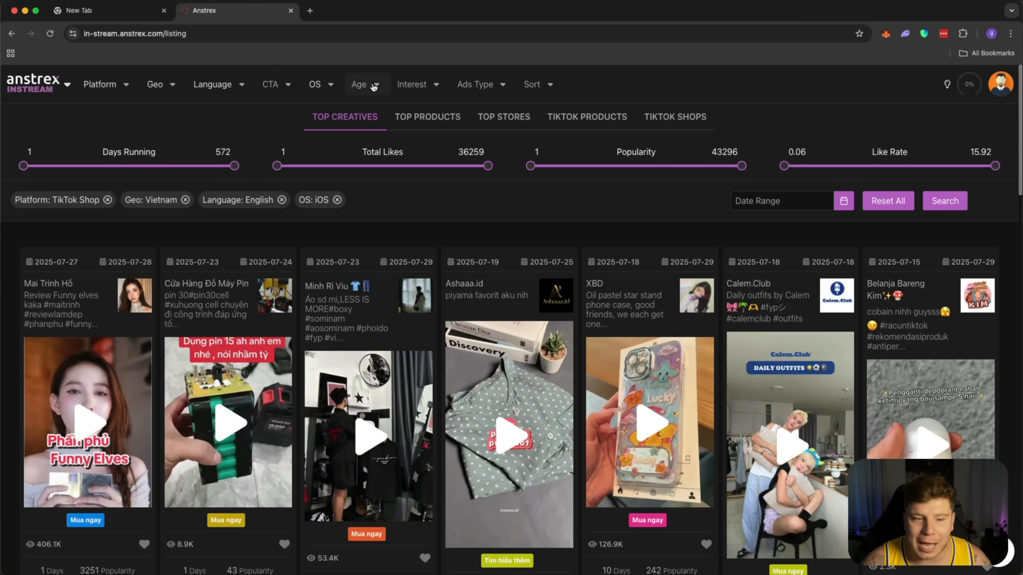
{"action": "left_click", "coordinate": [358, 84]}
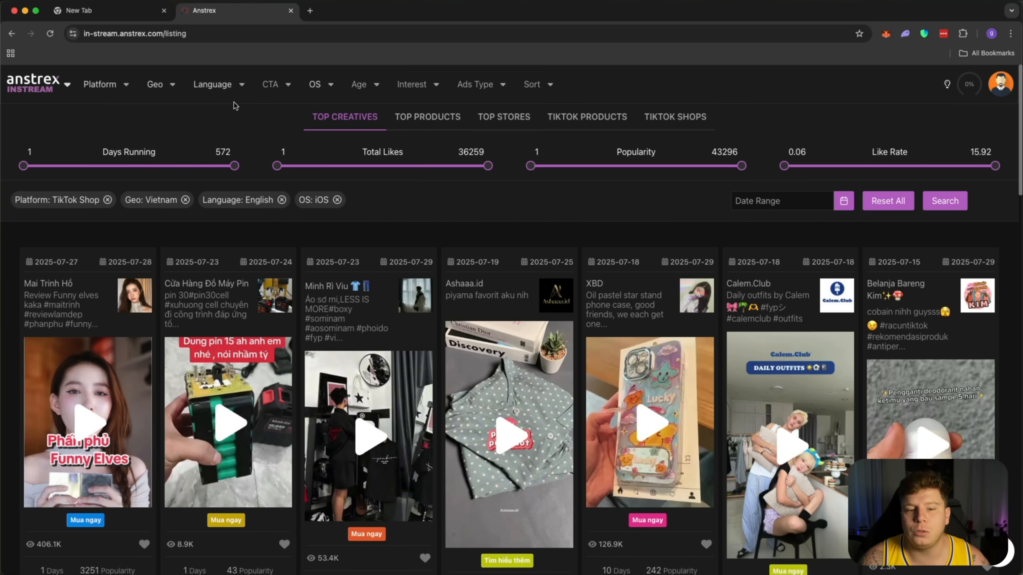
Require at least 102 days running and a higher minimum total likes, leaving one creative.
{"action": "left_click_drag", "start_coordinate": [22, 166], "coordinate": [60, 166]}
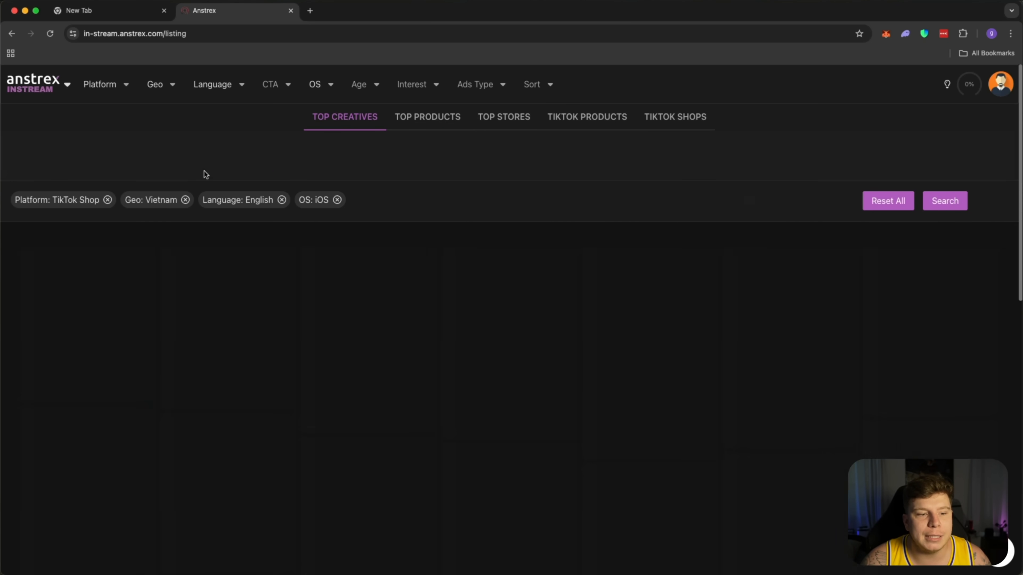
{"action": "left_click", "coordinate": [944, 200]}
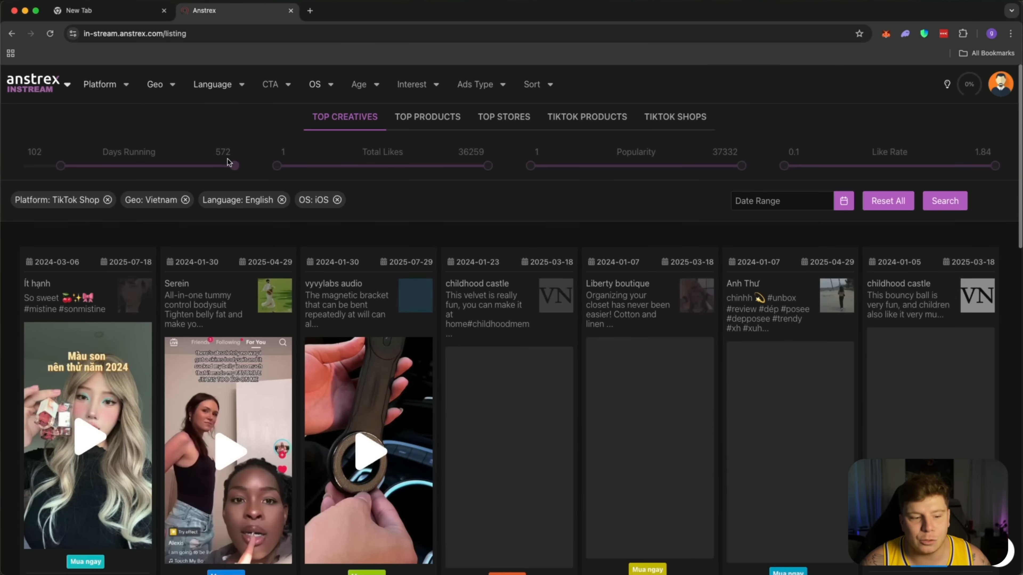
{"action": "left_click_drag", "start_coordinate": [276, 165], "coordinate": [419, 166]}
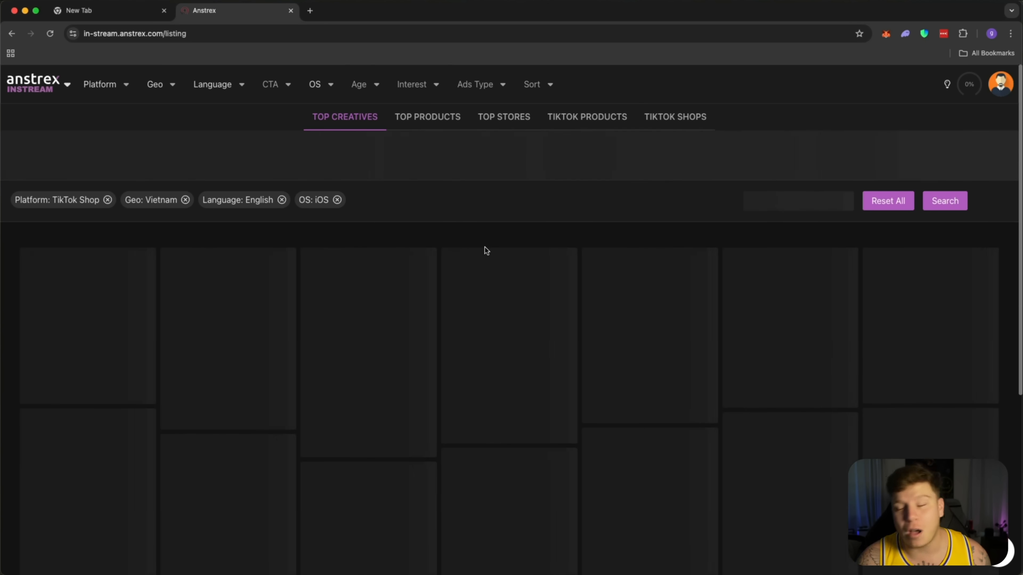
{"action": "left_click", "coordinate": [944, 200]}
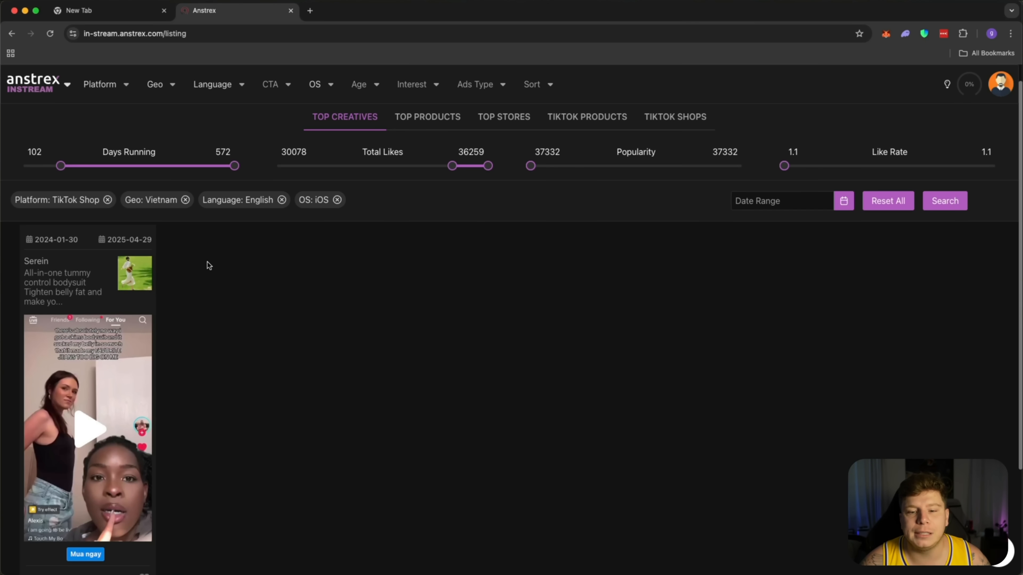
Open the Serein bodysuit ad's Synopsis panel and scroll through its Ad Info section.
{"action": "scroll", "scroll_direction": "down", "scroll_amount": 3}
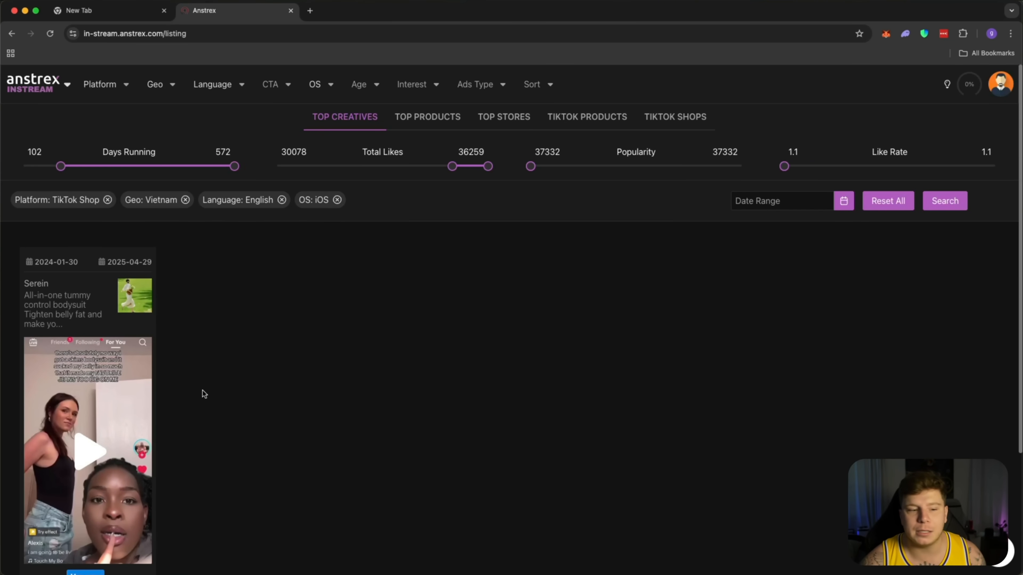
{"action": "mouse_move", "coordinate": [169, 330]}
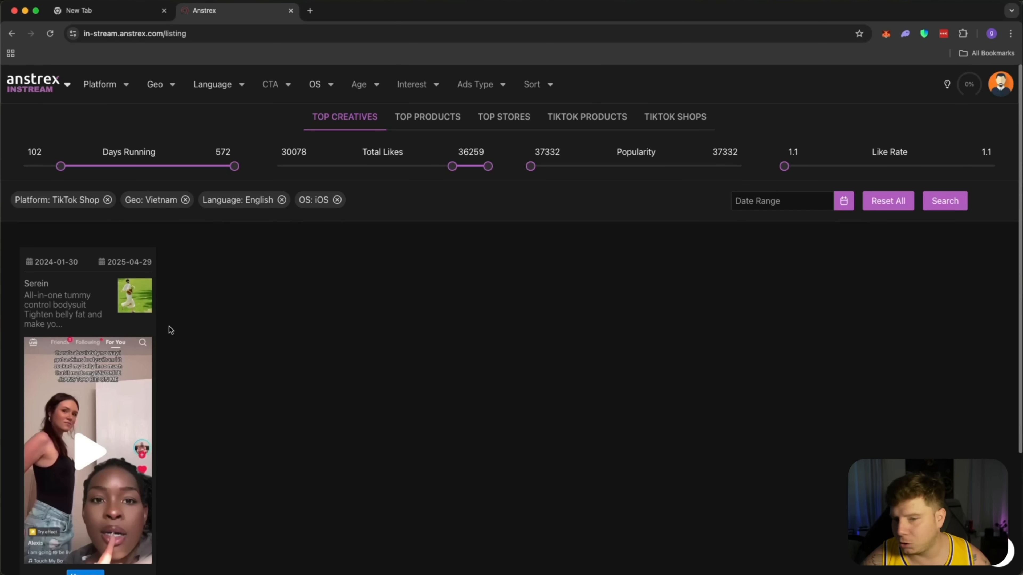
{"action": "mouse_move", "coordinate": [231, 512]}
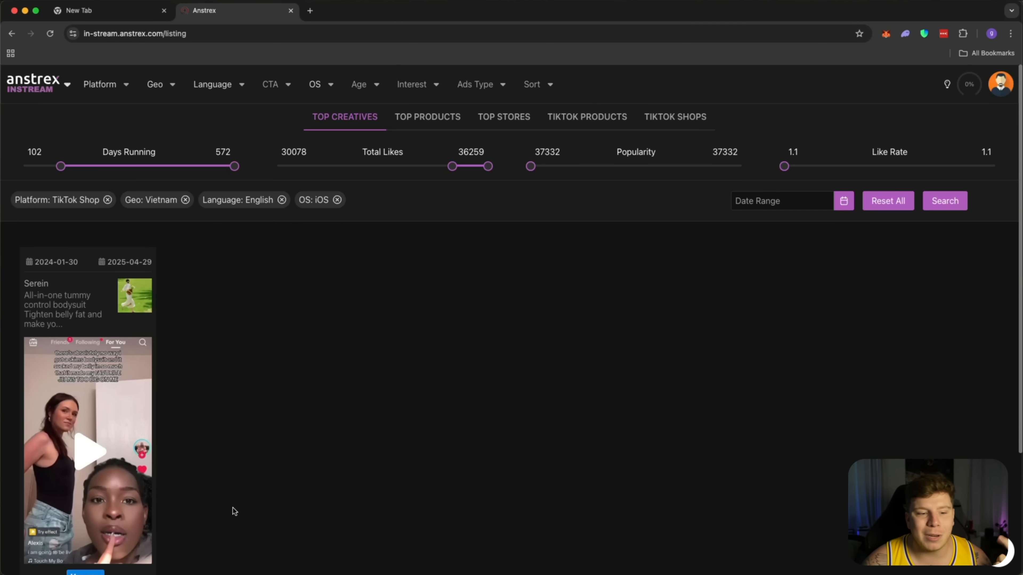
{"action": "mouse_move", "coordinate": [308, 291]}
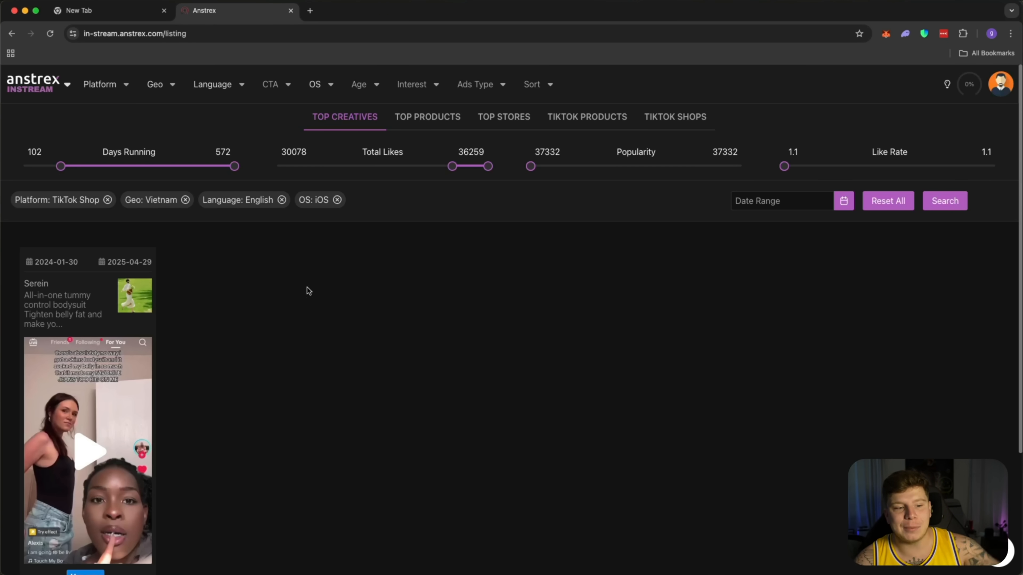
{"action": "mouse_move", "coordinate": [103, 393]}
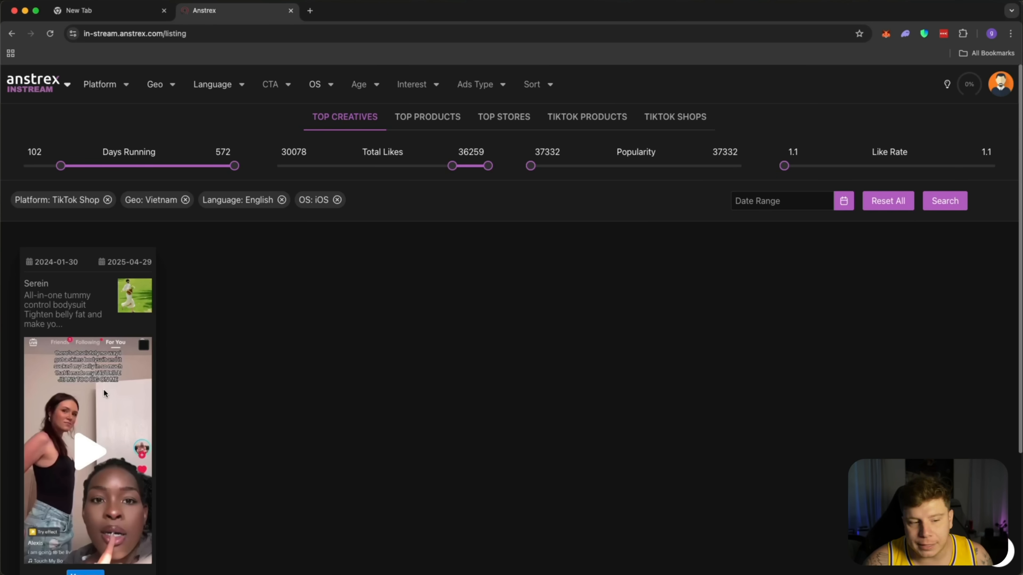
{"action": "left_click", "coordinate": [87, 451]}
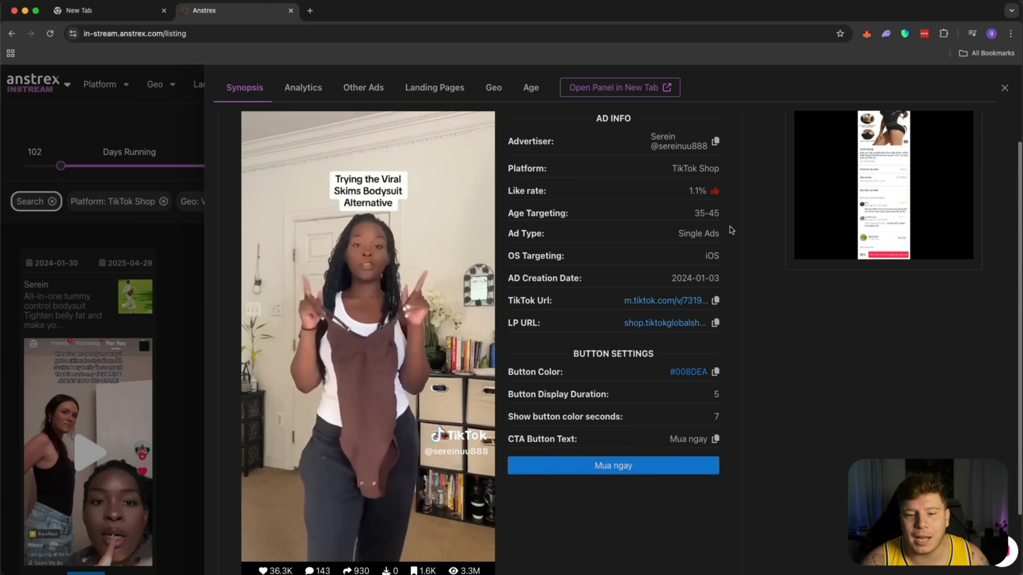
{"action": "scroll", "scroll_direction": "down", "scroll_amount": 3}
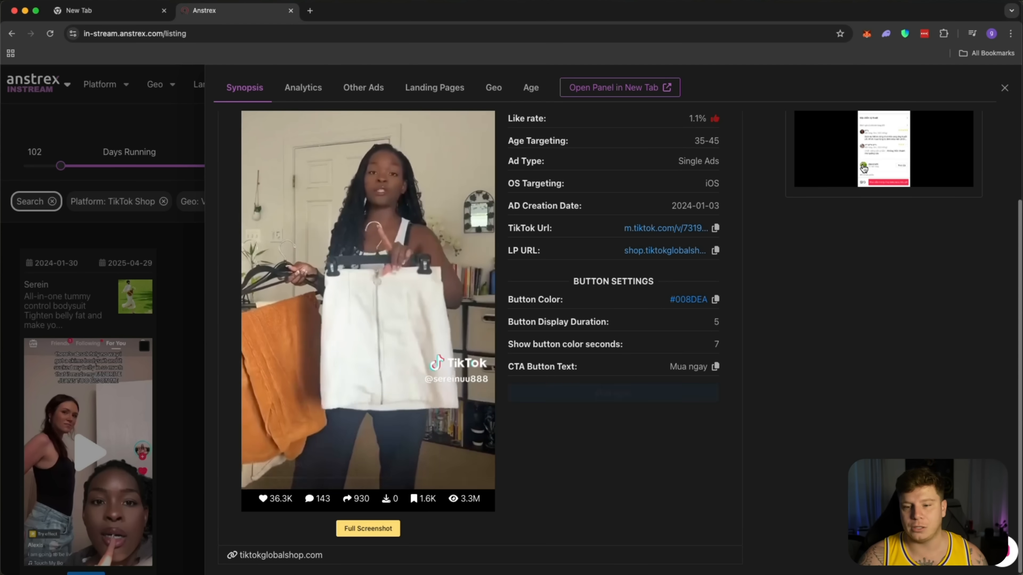
Close the ad panel, reset all filters and switch to the Top Products listing.
{"action": "left_click", "coordinate": [1004, 88]}
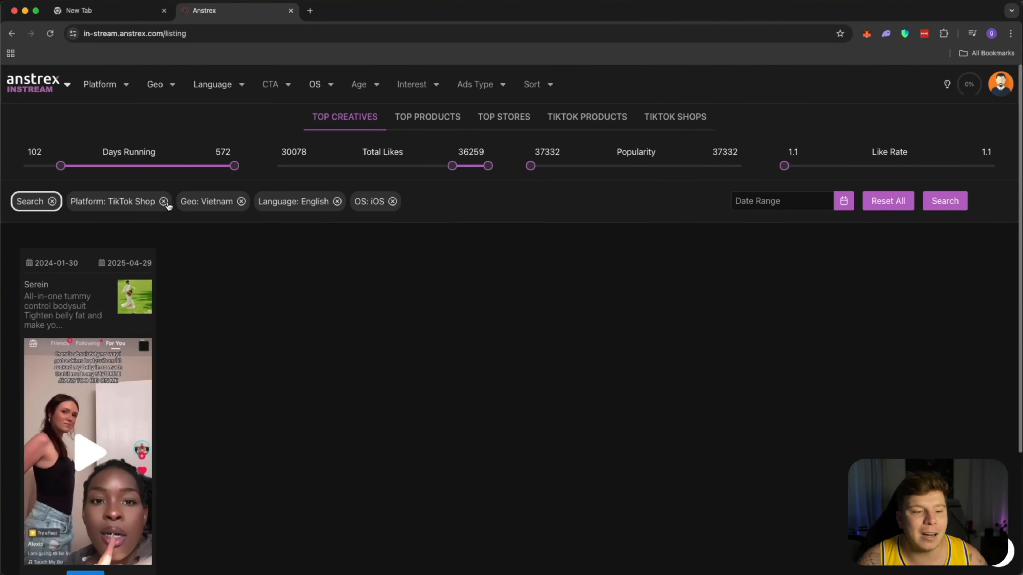
{"action": "left_click", "coordinate": [164, 202]}
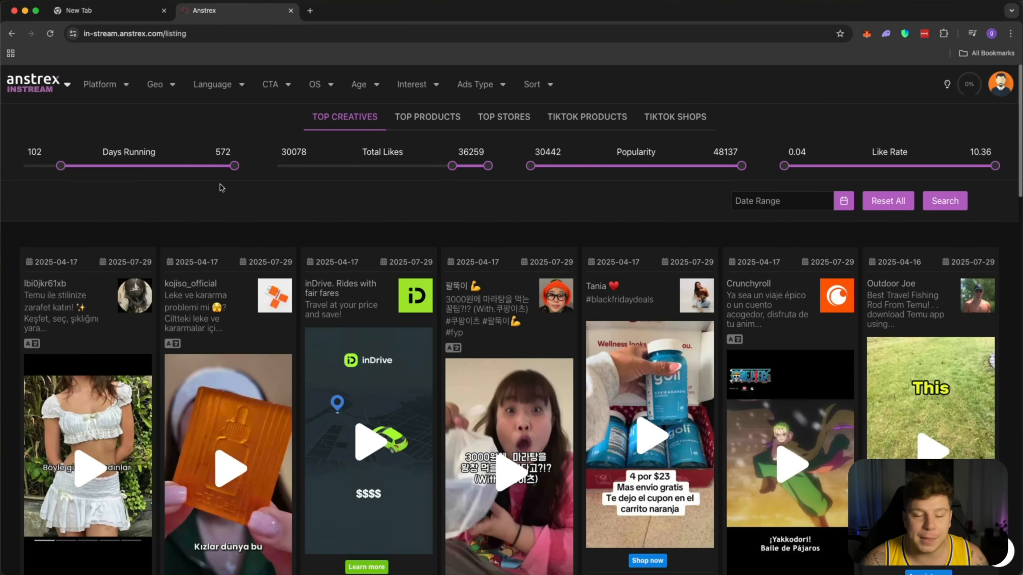
{"action": "left_click", "coordinate": [428, 117]}
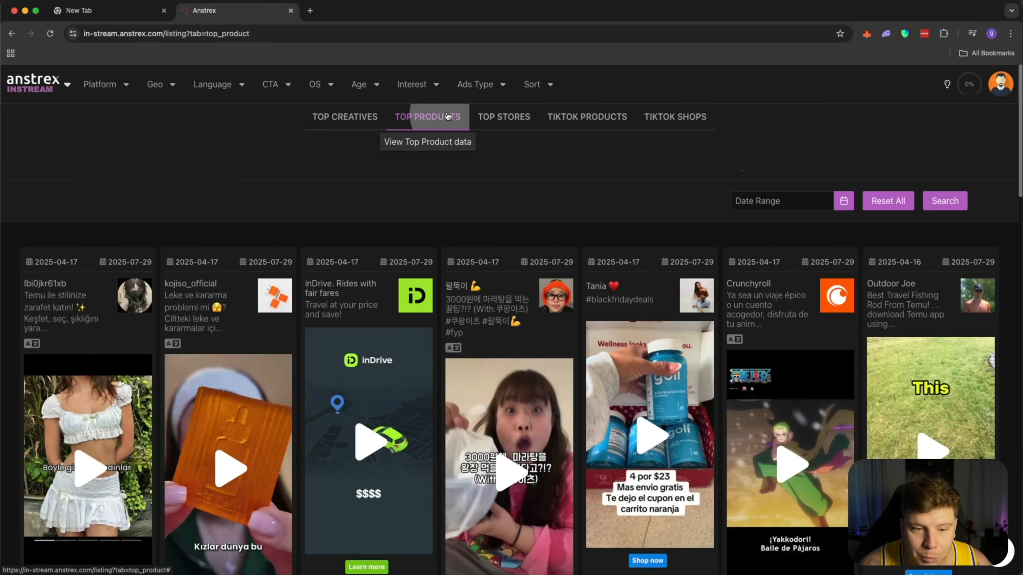
{"action": "left_click", "coordinate": [427, 117]}
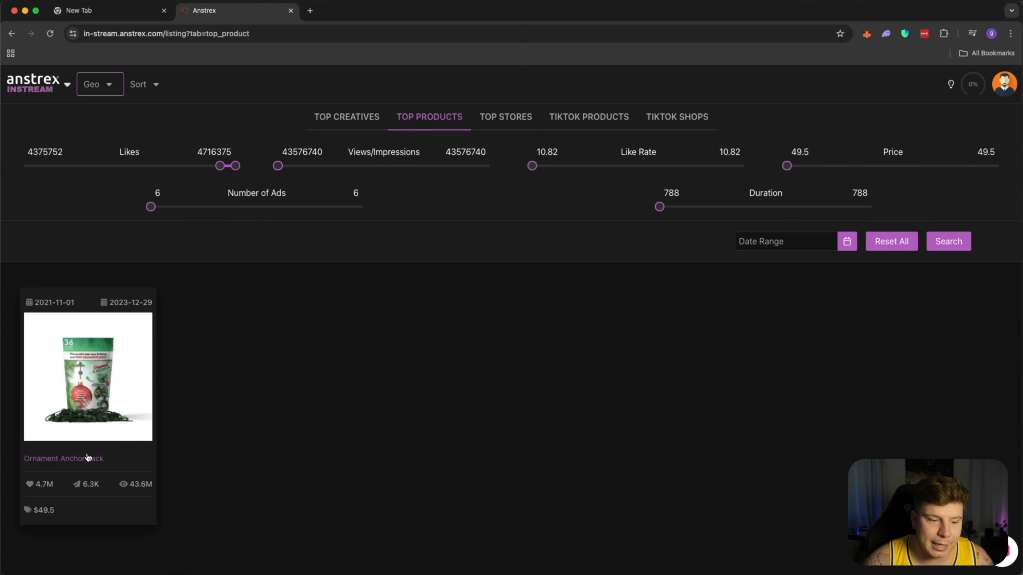
{"action": "left_click", "coordinate": [88, 376]}
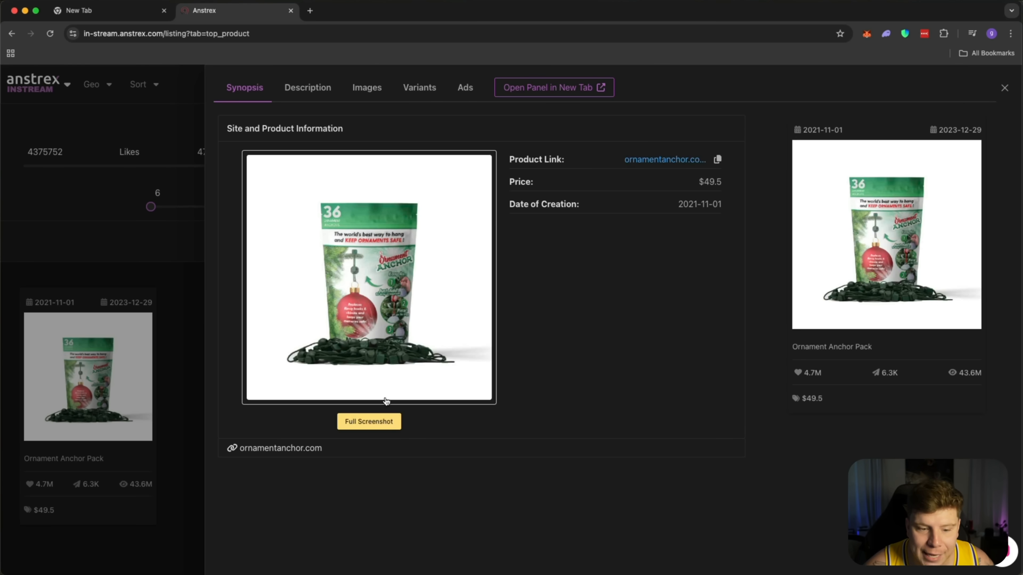
{"action": "mouse_move", "coordinate": [664, 160]}
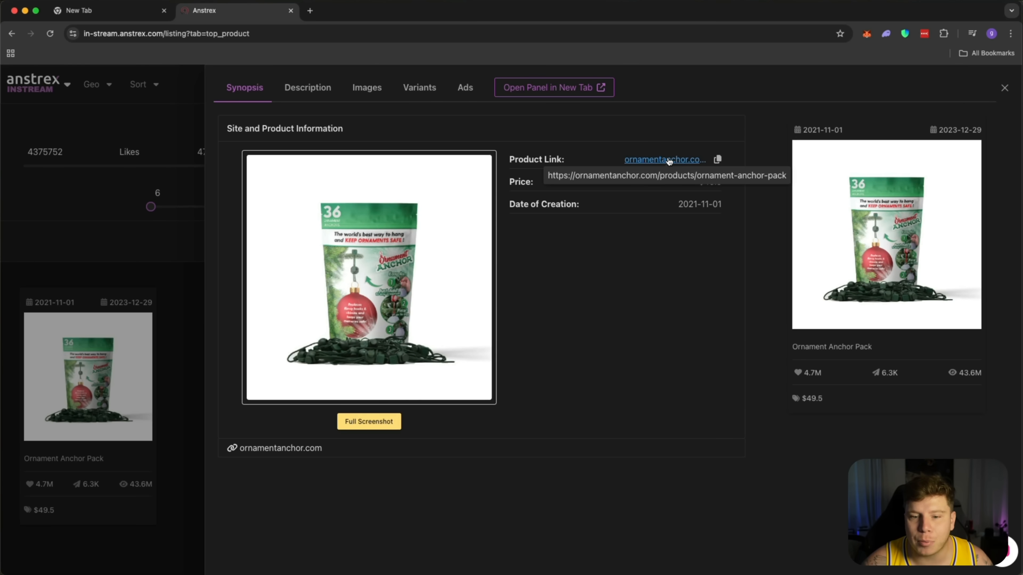
{"action": "left_click", "coordinate": [665, 160]}
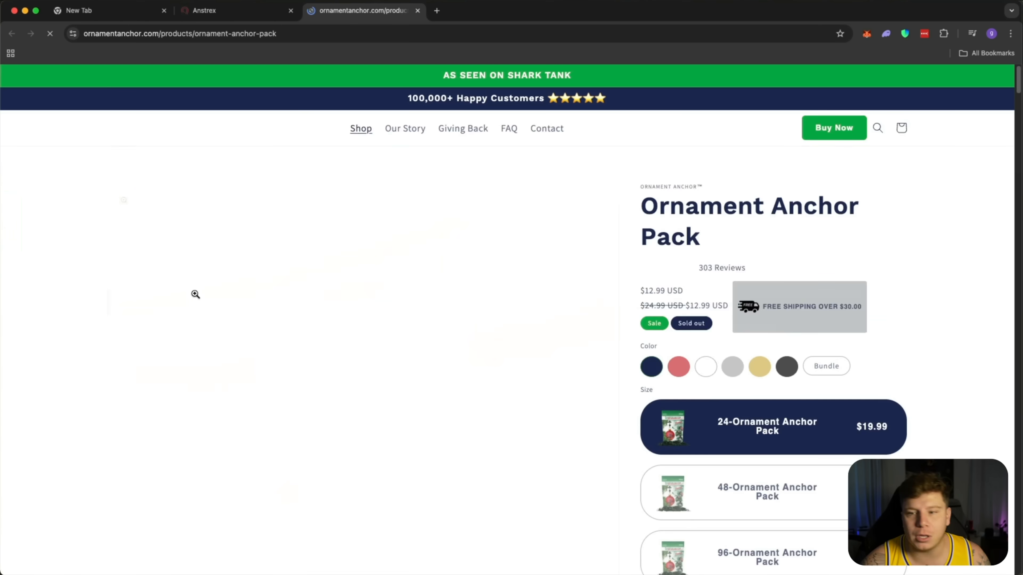
{"action": "scroll", "scroll_direction": "down", "scroll_amount": 3}
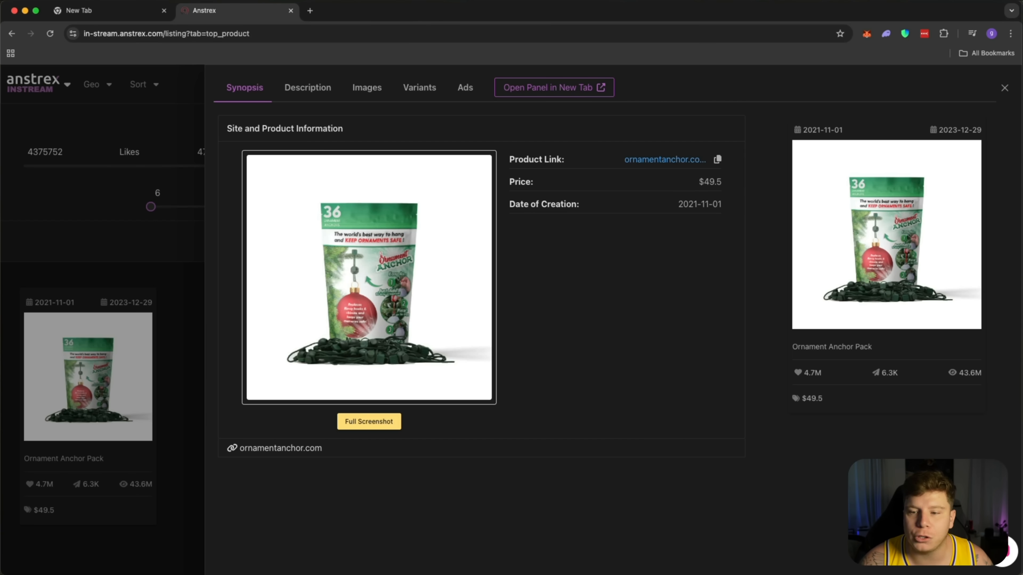
{"action": "left_click", "coordinate": [1003, 87]}
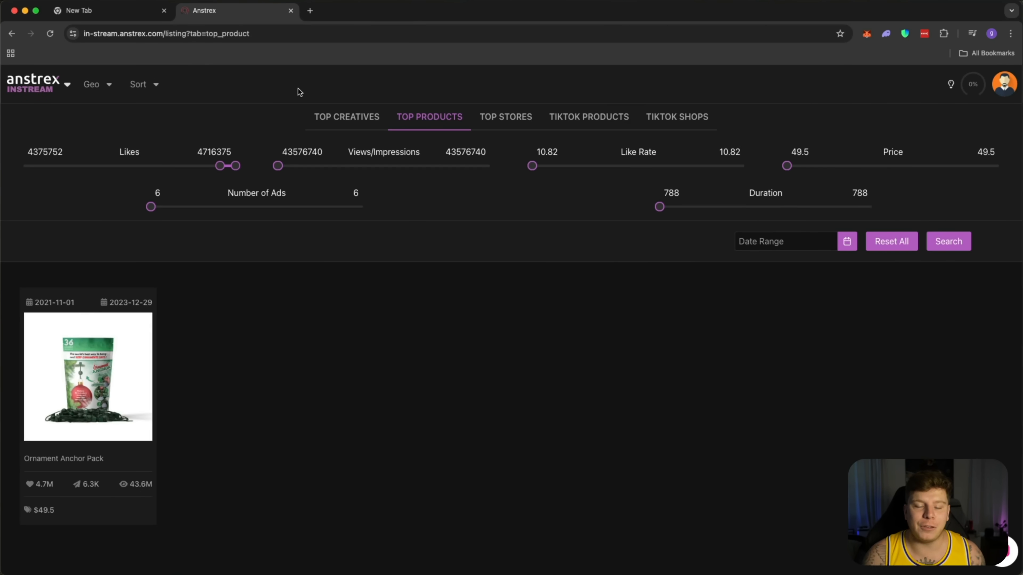
{"action": "mouse_move", "coordinate": [309, 11]}
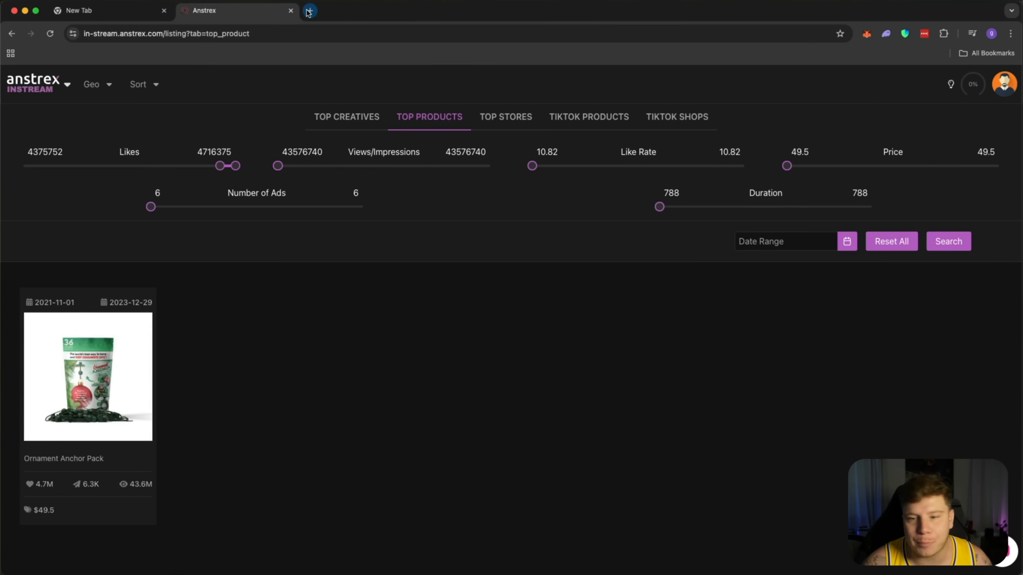
Open fulfillman.com in a new tab, briefly checking back on the Anstrex tab.
{"action": "left_click", "coordinate": [308, 11]}
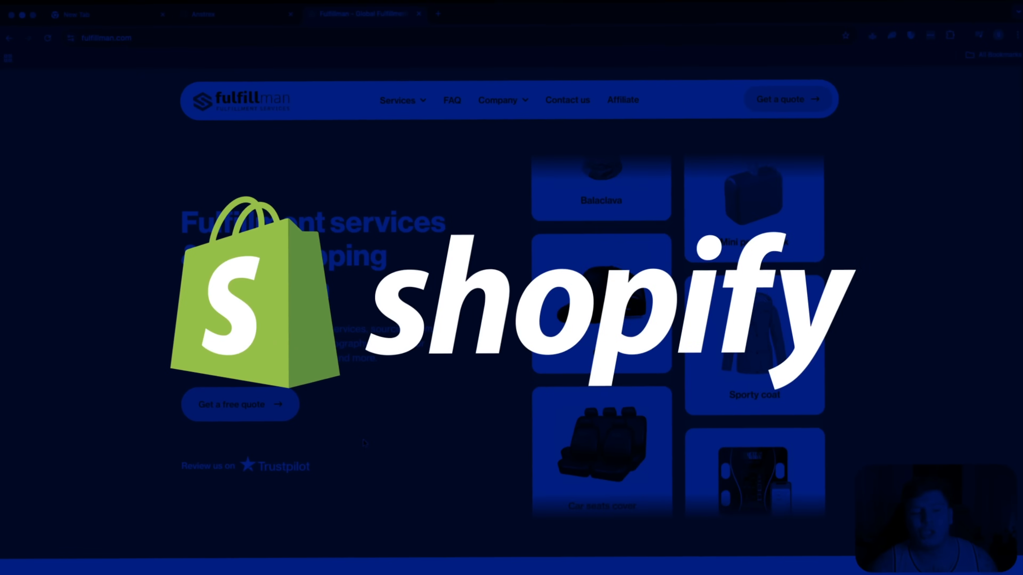
{"action": "scroll", "scroll_direction": "down", "scroll_amount": 3}
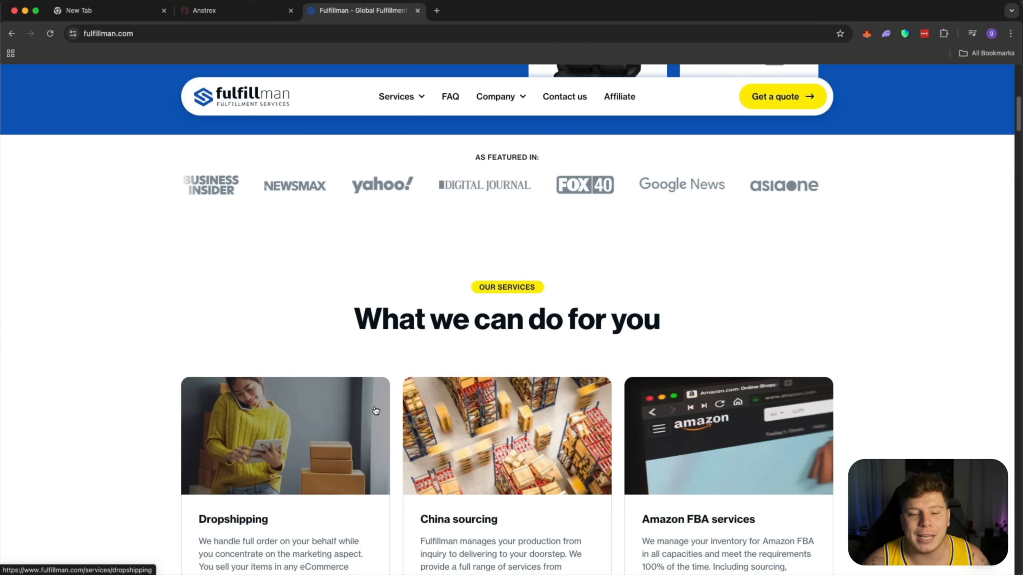
{"action": "scroll", "scroll_direction": "down", "scroll_amount": 3}
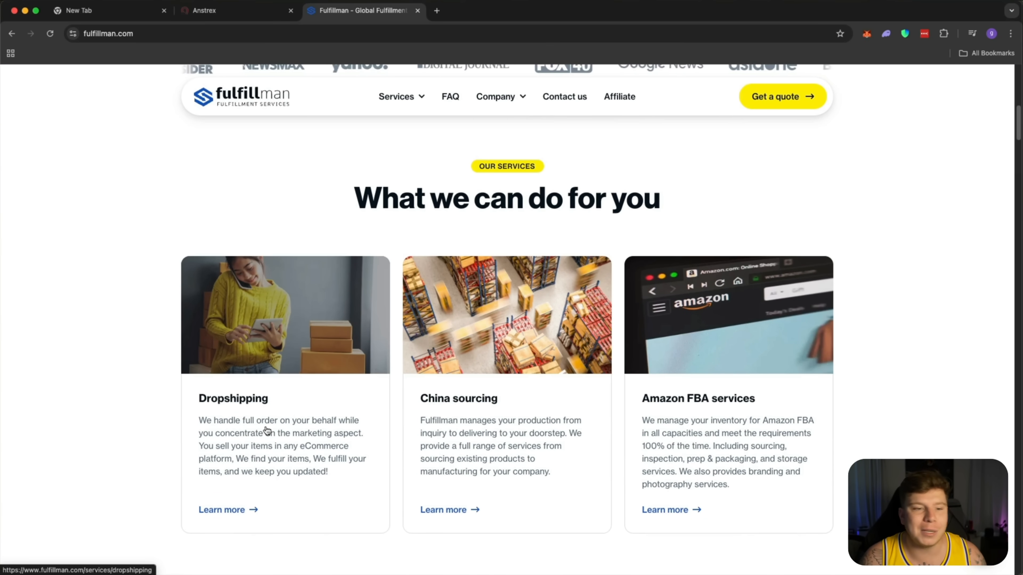
{"action": "left_click", "coordinate": [235, 11]}
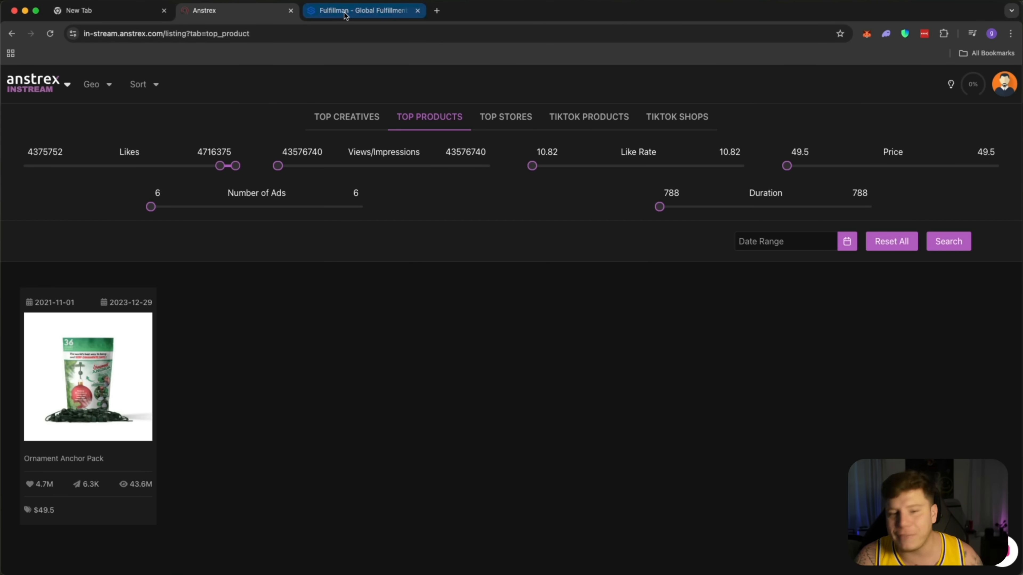
{"action": "left_click", "coordinate": [361, 11]}
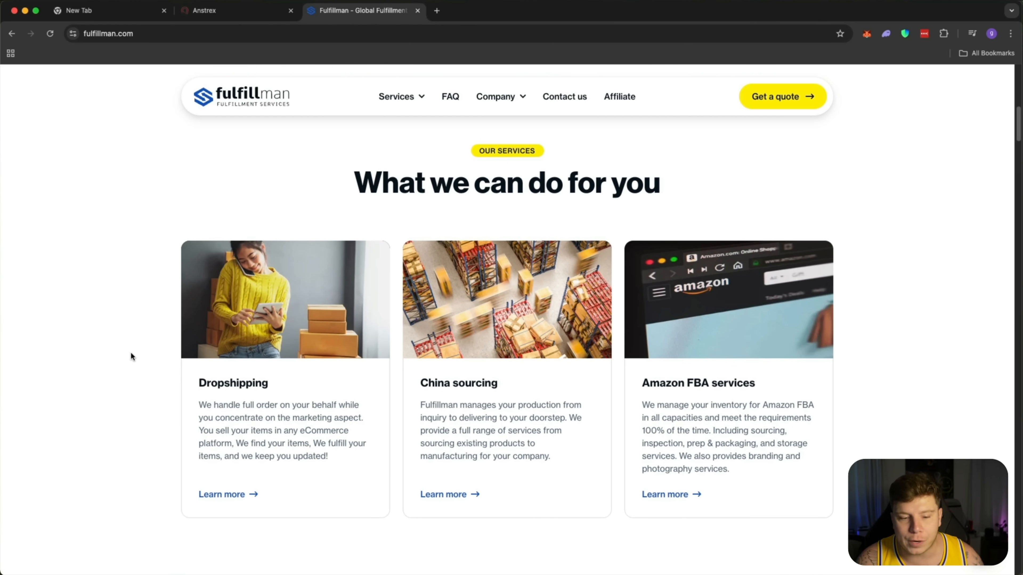
Scroll through the Fulfillman homepage and expand the Services menu.
{"action": "scroll", "scroll_direction": "down", "scroll_amount": 3}
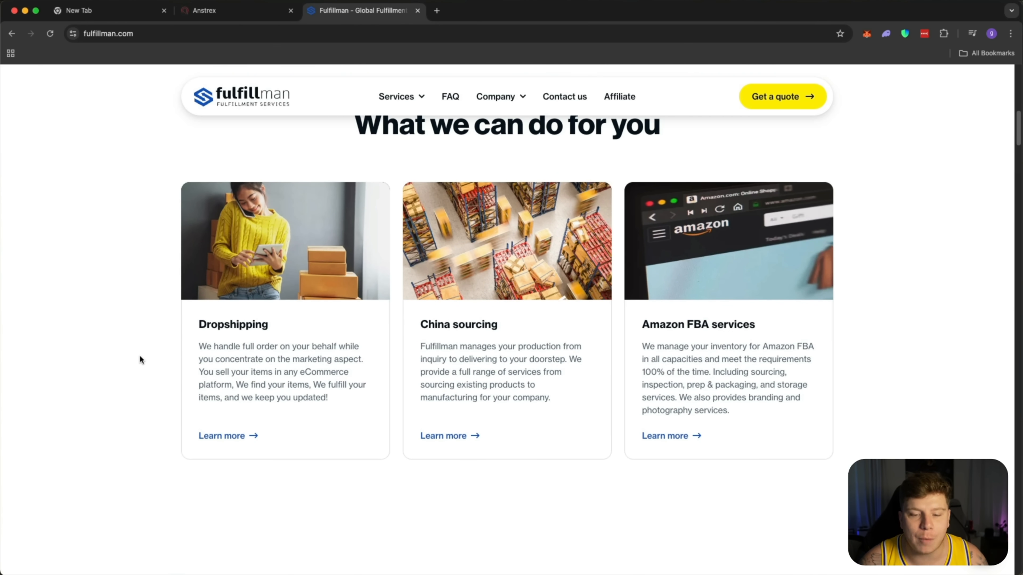
{"action": "scroll", "scroll_direction": "down", "scroll_amount": 3}
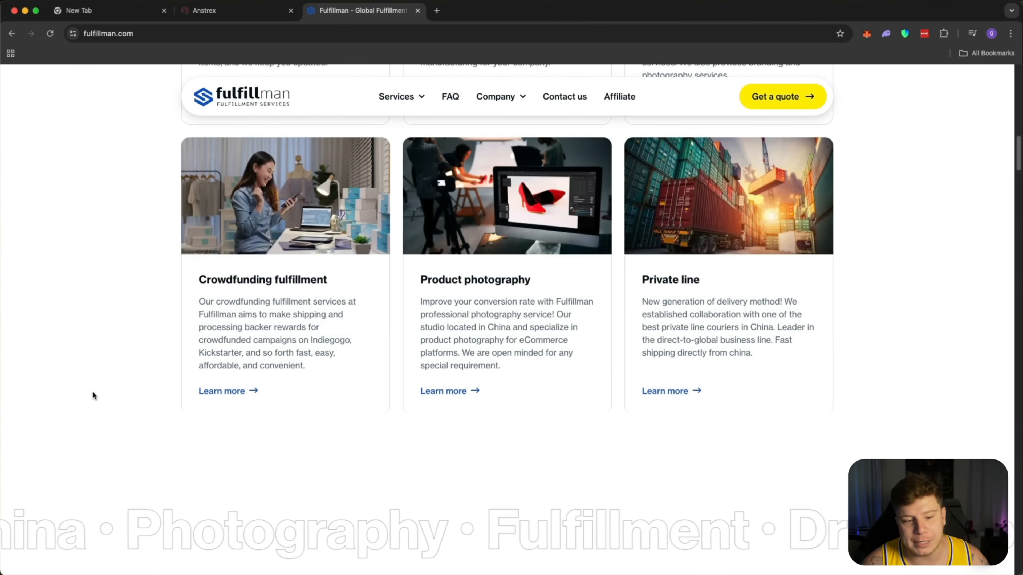
{"action": "scroll", "scroll_direction": "down", "scroll_amount": 3}
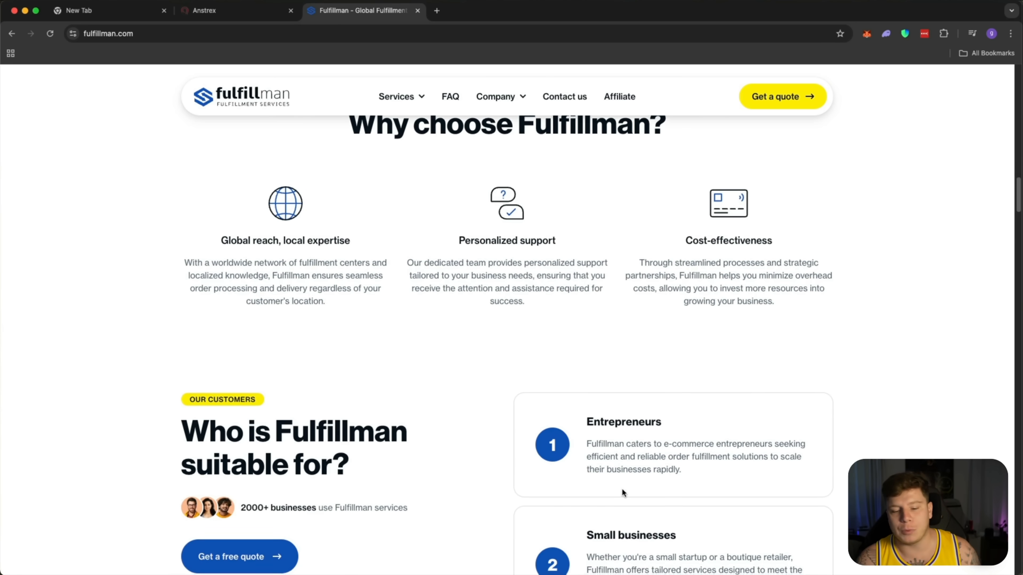
{"action": "scroll", "scroll_direction": "down", "scroll_amount": 3}
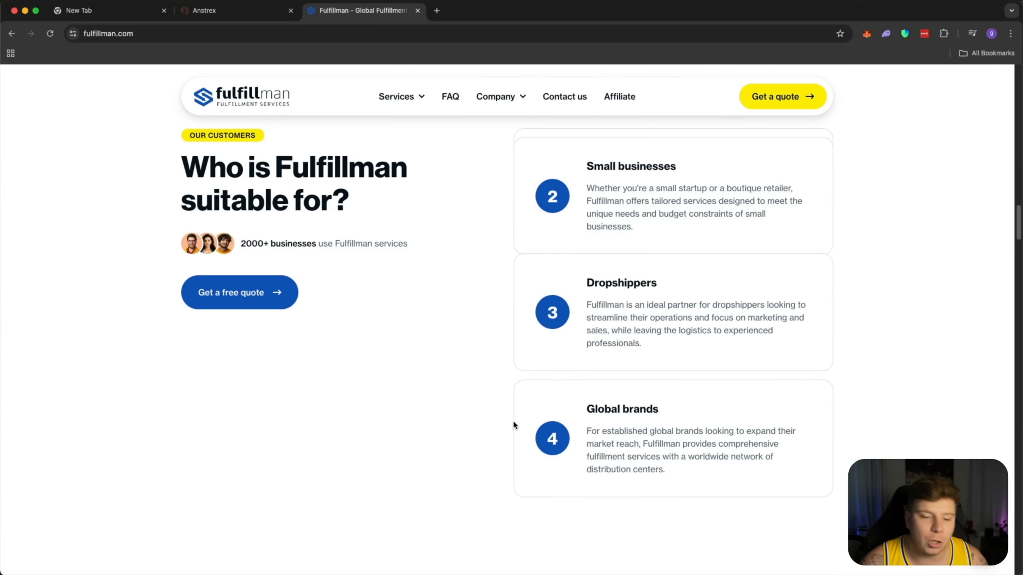
{"action": "scroll", "scroll_direction": "down", "scroll_amount": 3}
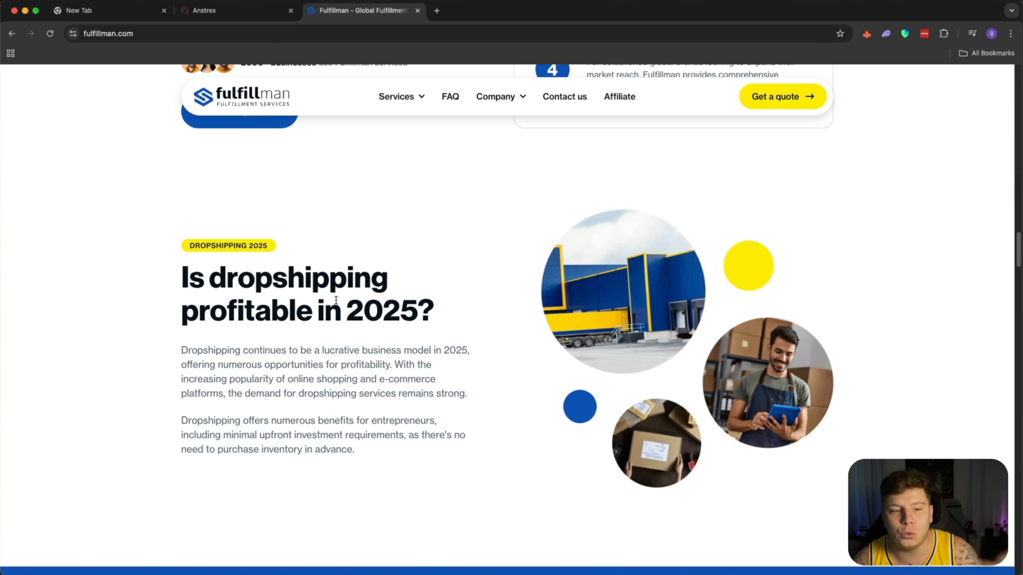
{"action": "scroll", "scroll_direction": "up", "scroll_amount": 3}
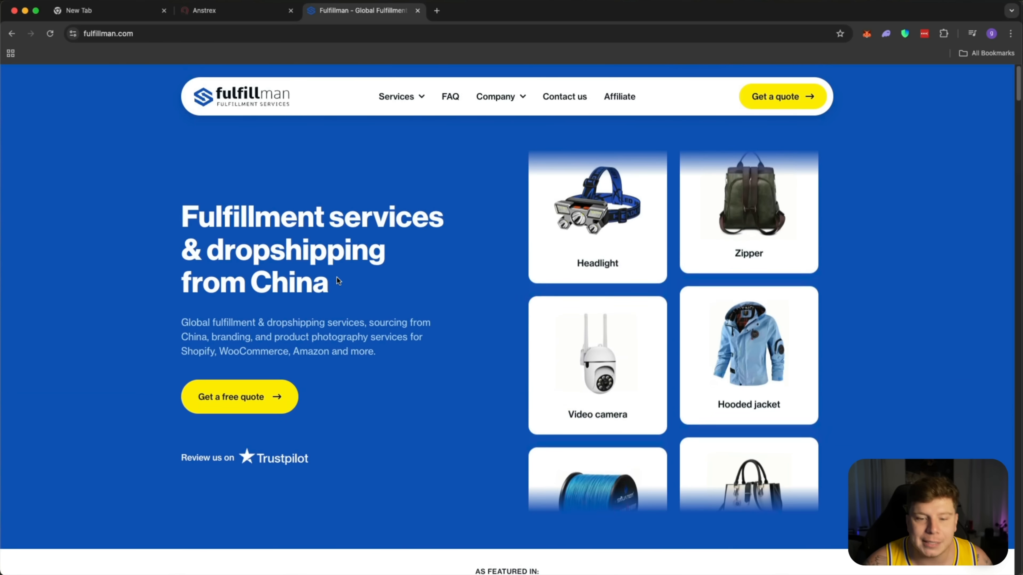
{"action": "scroll", "scroll_direction": "down", "scroll_amount": 3}
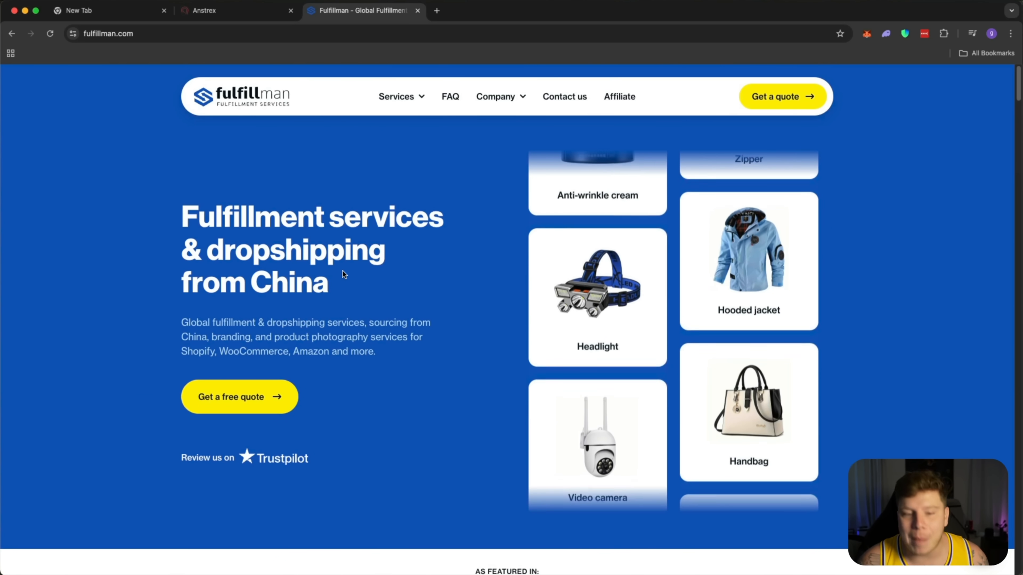
{"action": "scroll", "scroll_direction": "down", "scroll_amount": 3}
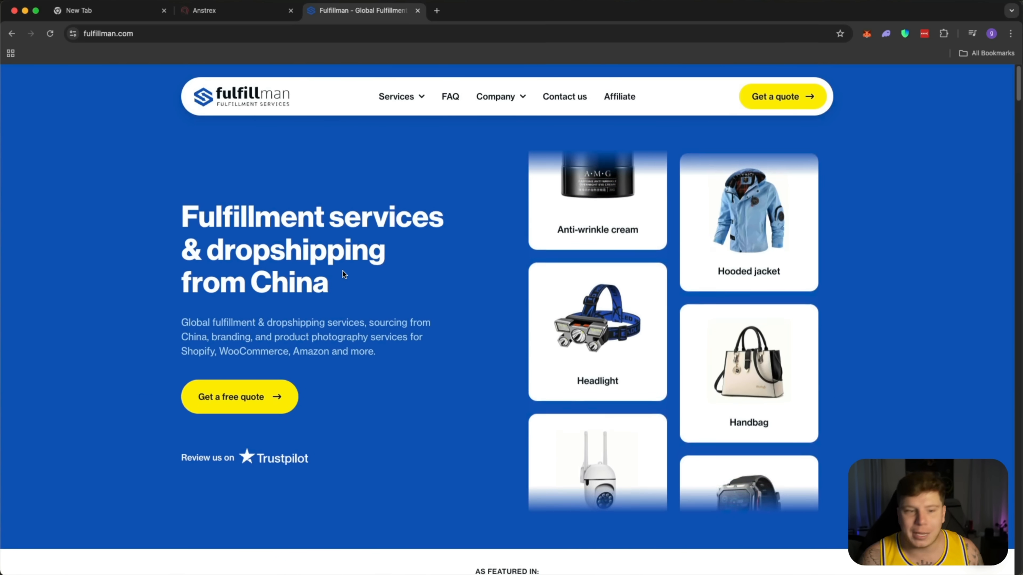
{"action": "left_click", "coordinate": [396, 96]}
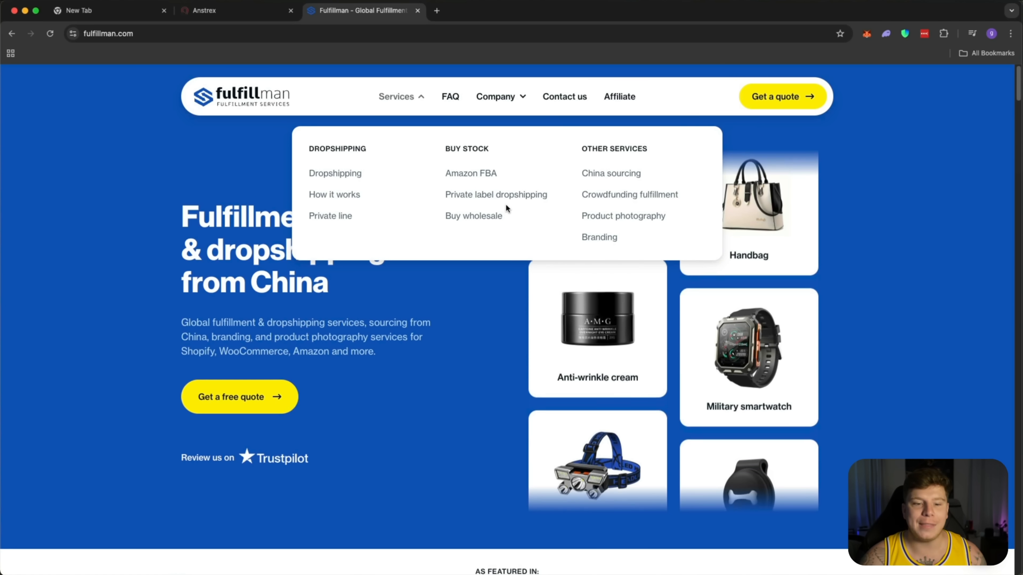
Return to the Fulfillman tab and go to the Get a quote page from the header.
{"action": "left_click", "coordinate": [236, 11]}
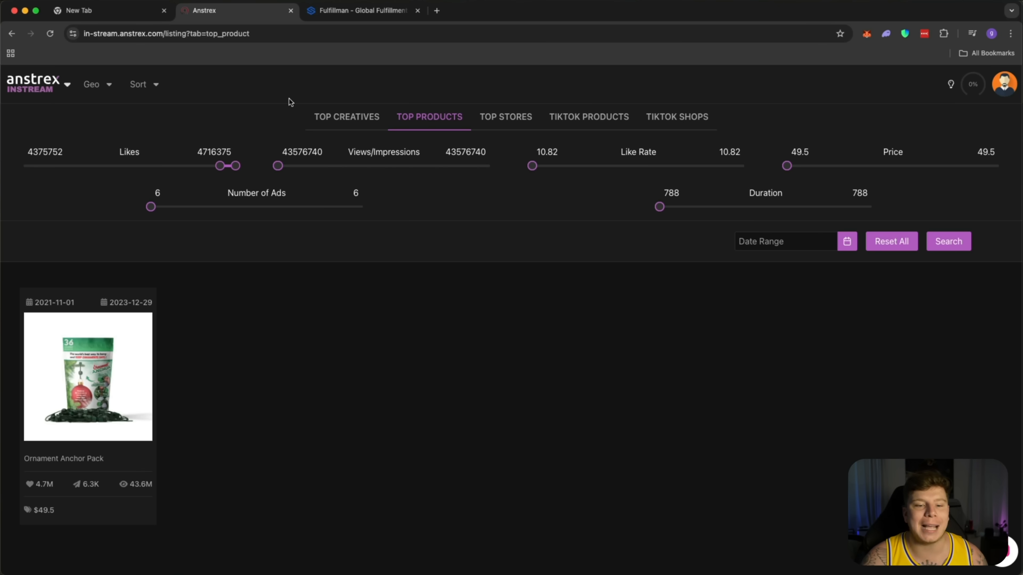
{"action": "left_click", "coordinate": [363, 11]}
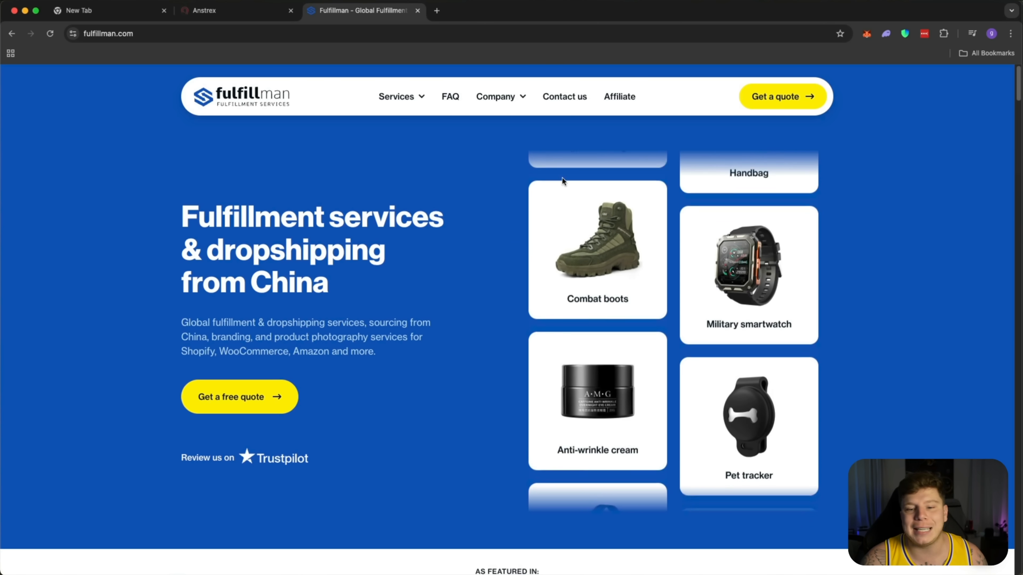
{"action": "left_click", "coordinate": [396, 96]}
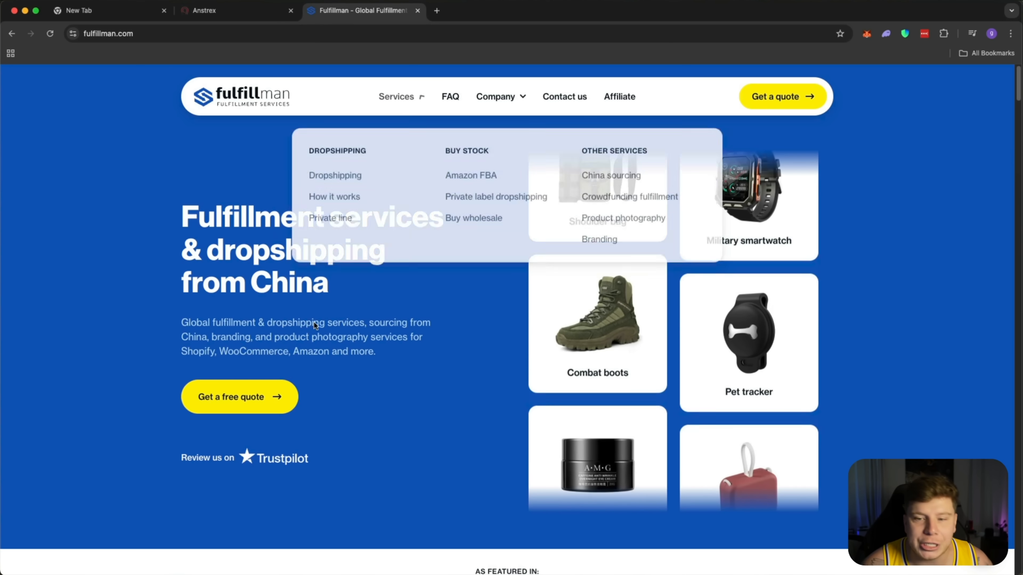
{"action": "left_click", "coordinate": [781, 96]}
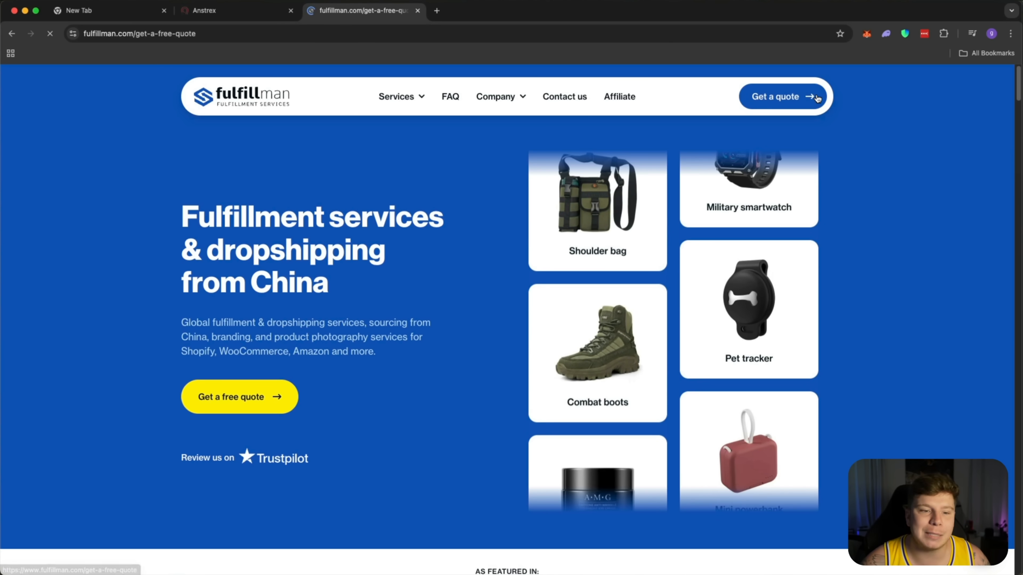